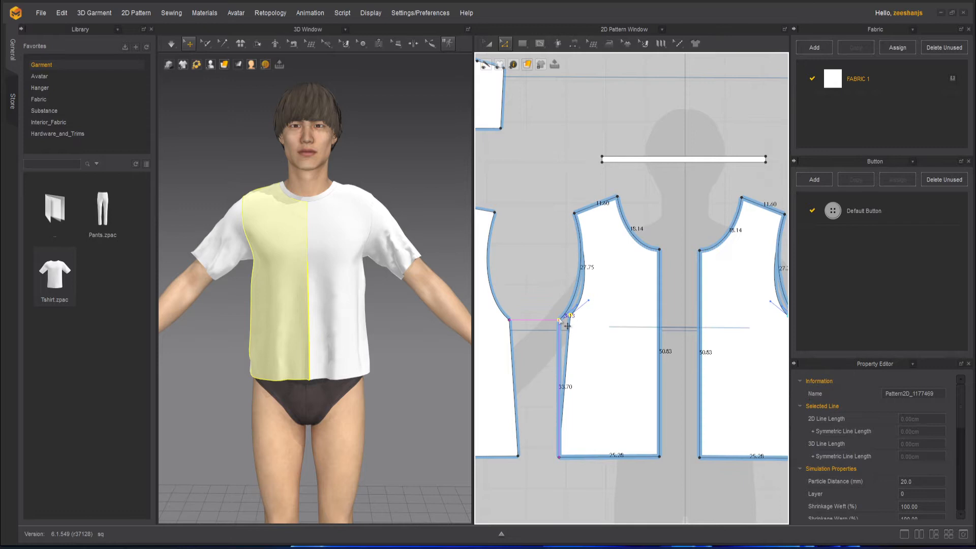
# Drag the front bodice panel's armhole into a deeper curve
pyautogui.moveTo(561, 320); pyautogui.dragTo(563, 324)
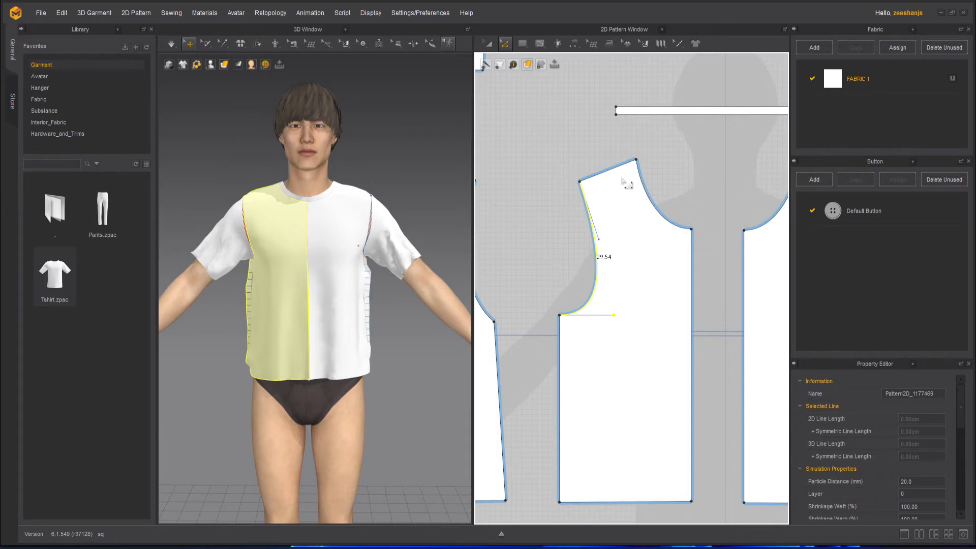
pyautogui.moveTo(718, 241)
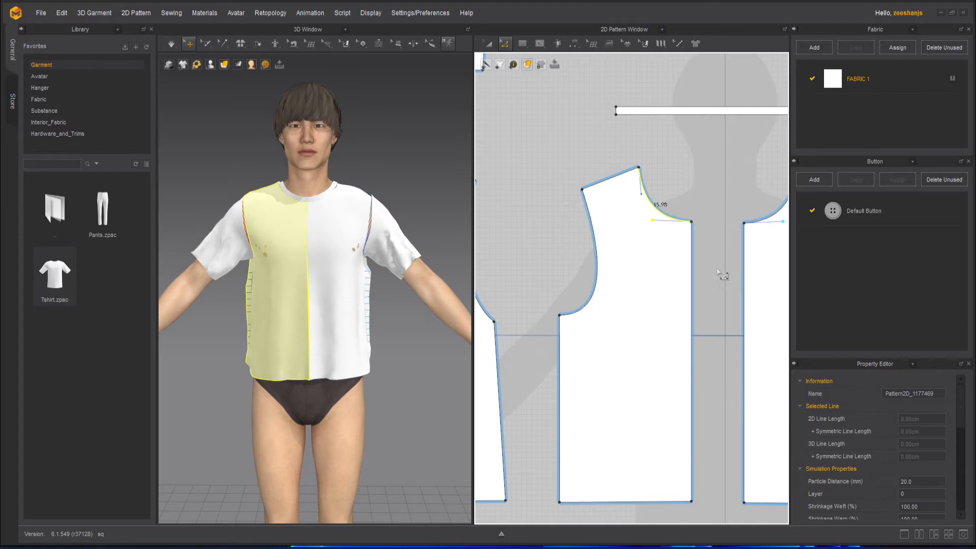
pyautogui.moveTo(714, 248)
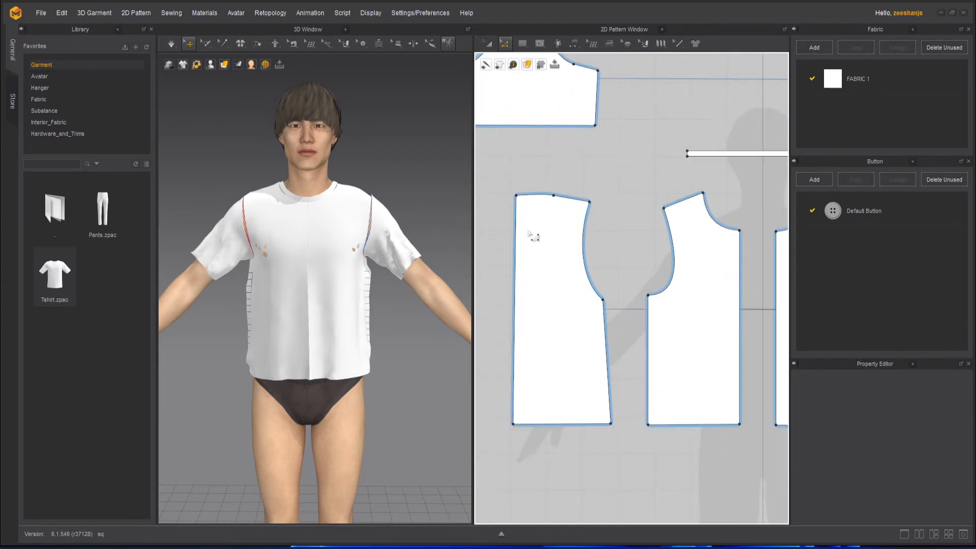
pyautogui.moveTo(566, 227)
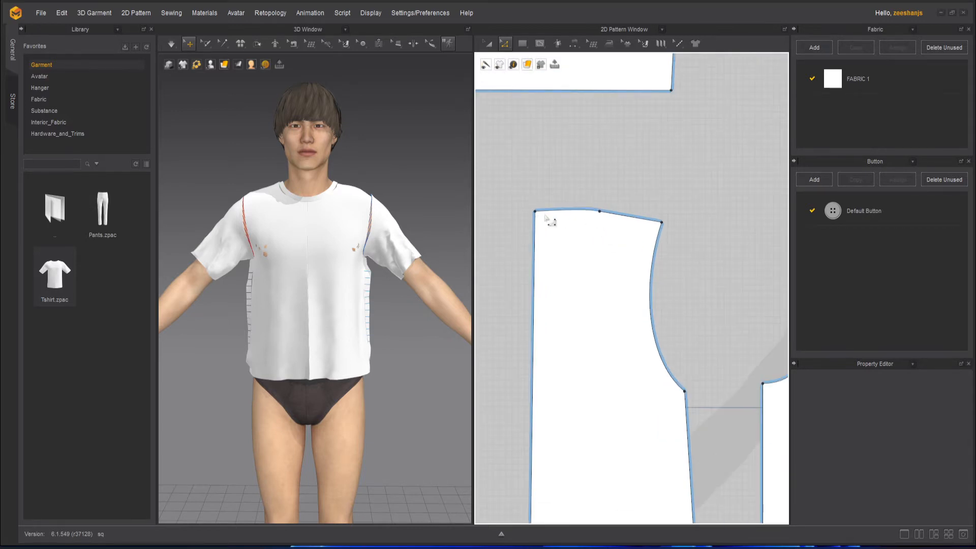
# Select the upper, top and shoulder corner points of the second bodice panel
pyautogui.click(565, 210)
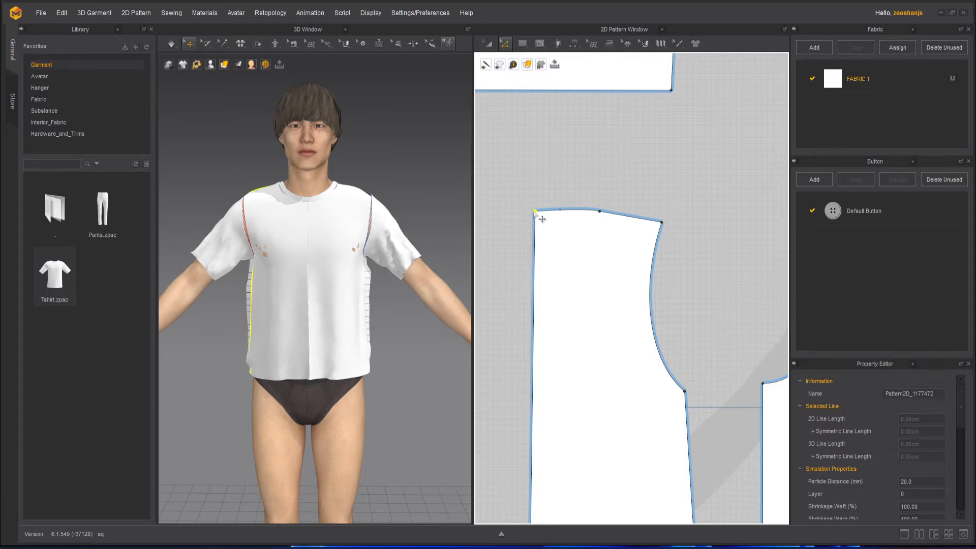
pyautogui.click(535, 219)
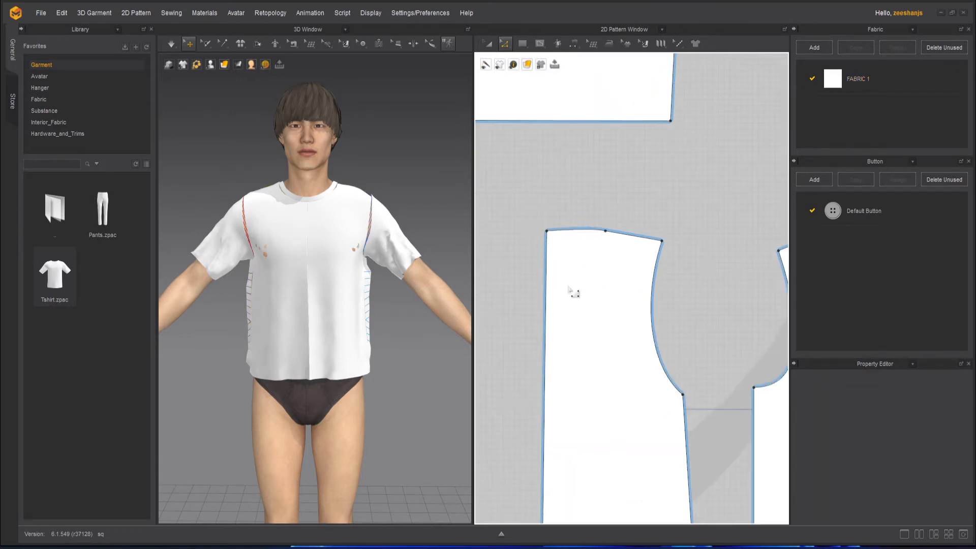
pyautogui.moveTo(563, 292)
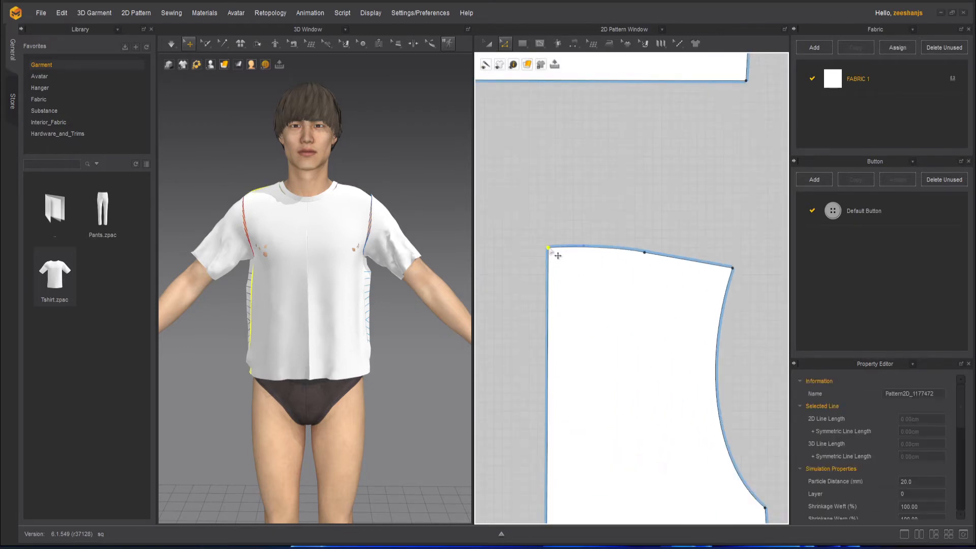
pyautogui.click(549, 256)
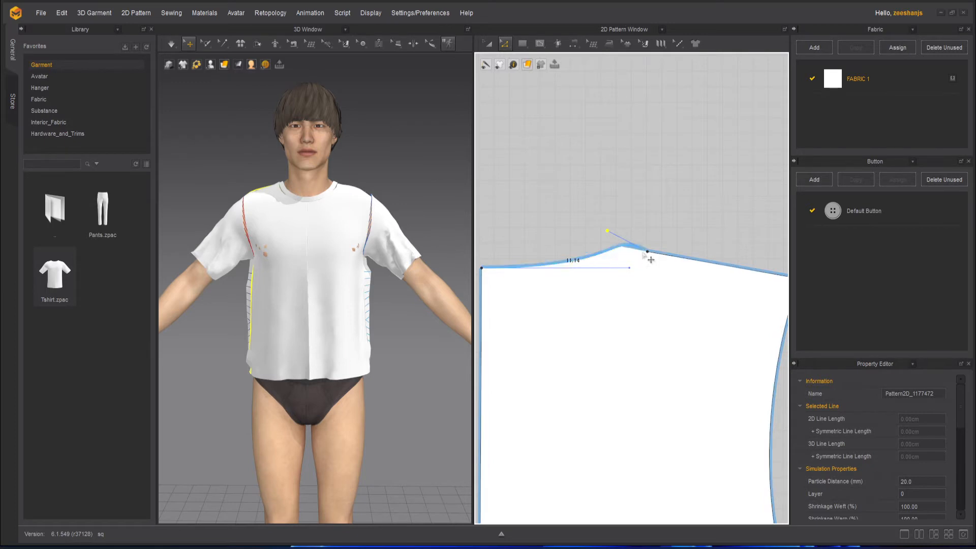
# Bend the second panel's shoulder line upward until both segments read 10.99
pyautogui.moveTo(646, 252); pyautogui.dragTo(629, 245)
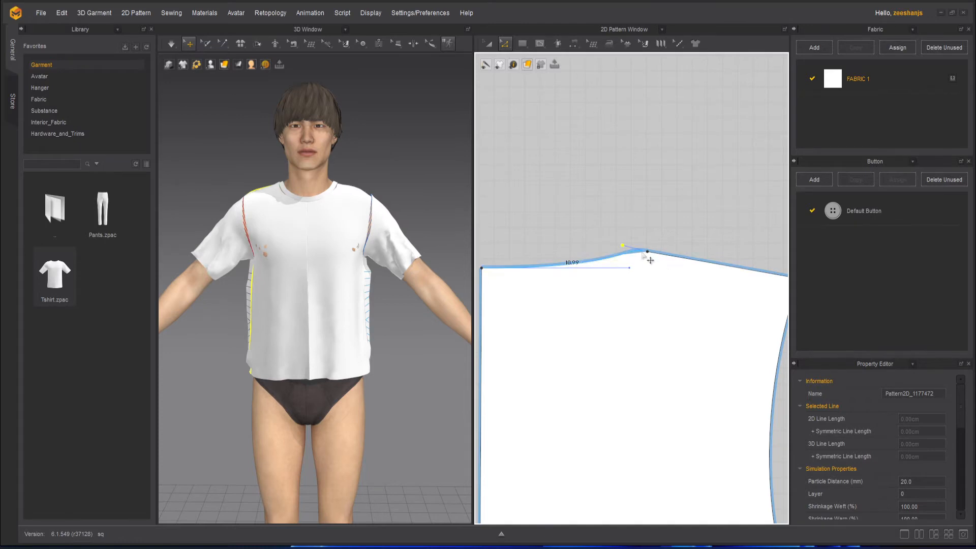
pyautogui.moveTo(647, 254); pyautogui.dragTo(625, 247)
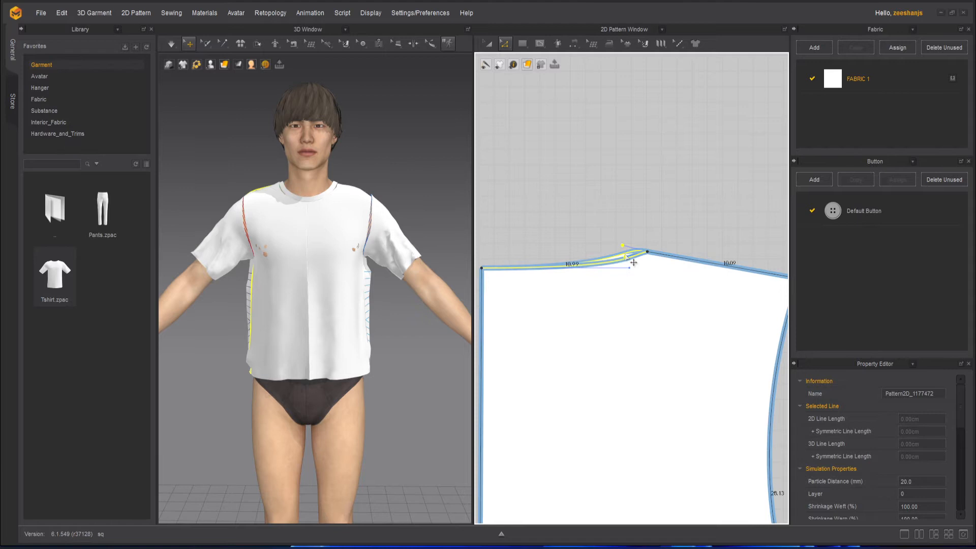
pyautogui.moveTo(633, 263); pyautogui.dragTo(630, 270)
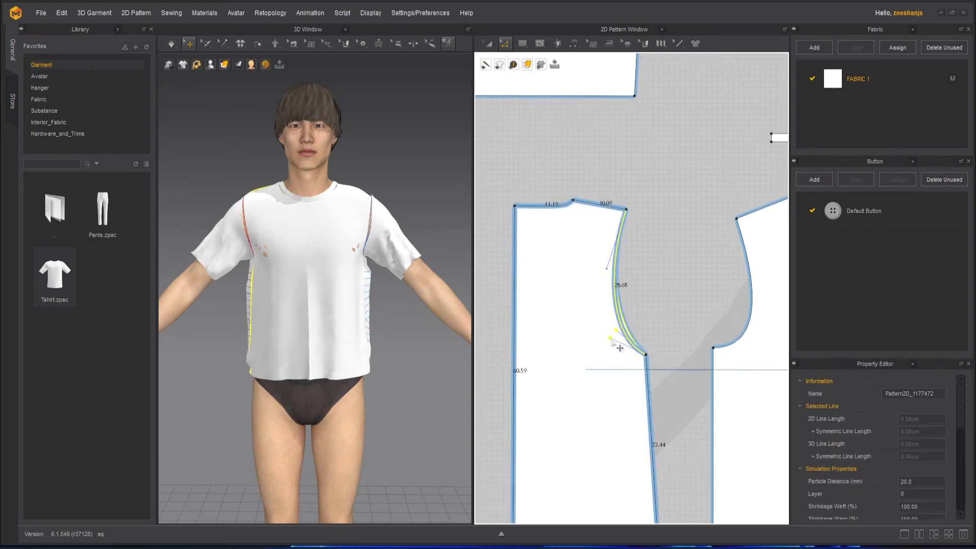
# Pull the second panel's armhole outward and deeper to a length of about 30.54
pyautogui.moveTo(617, 345); pyautogui.dragTo(591, 355)
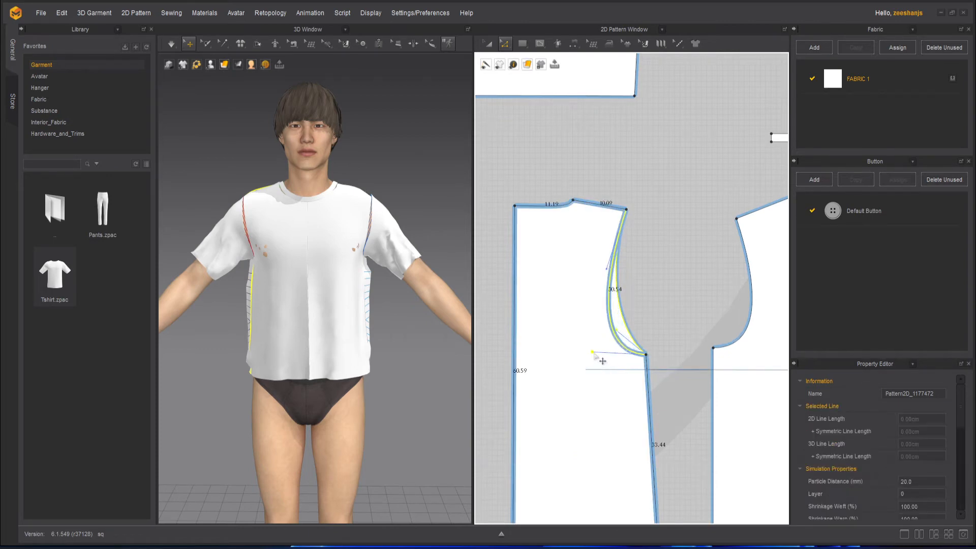
pyautogui.moveTo(595, 353); pyautogui.dragTo(590, 336)
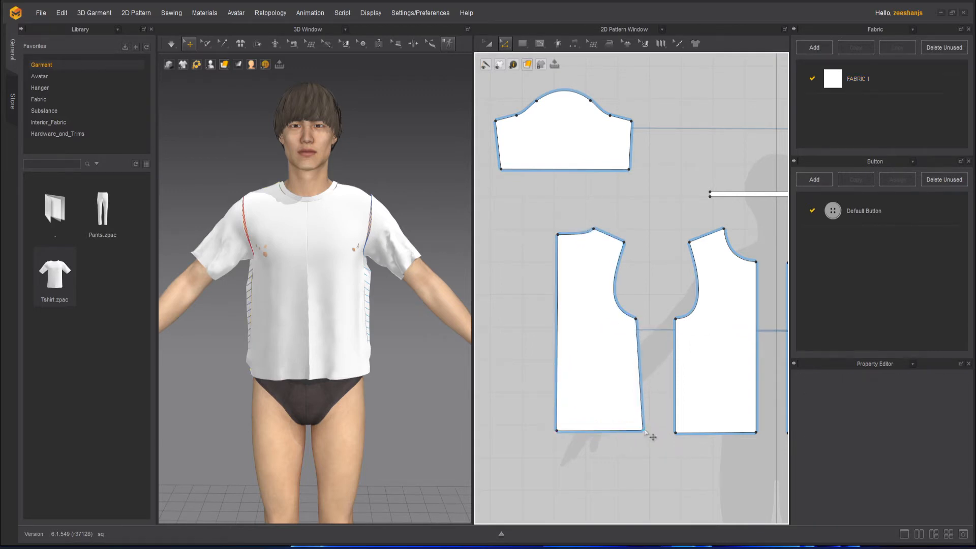
# Select the bodice panel and shift its bottom-left hem corner
pyautogui.click(601, 336)
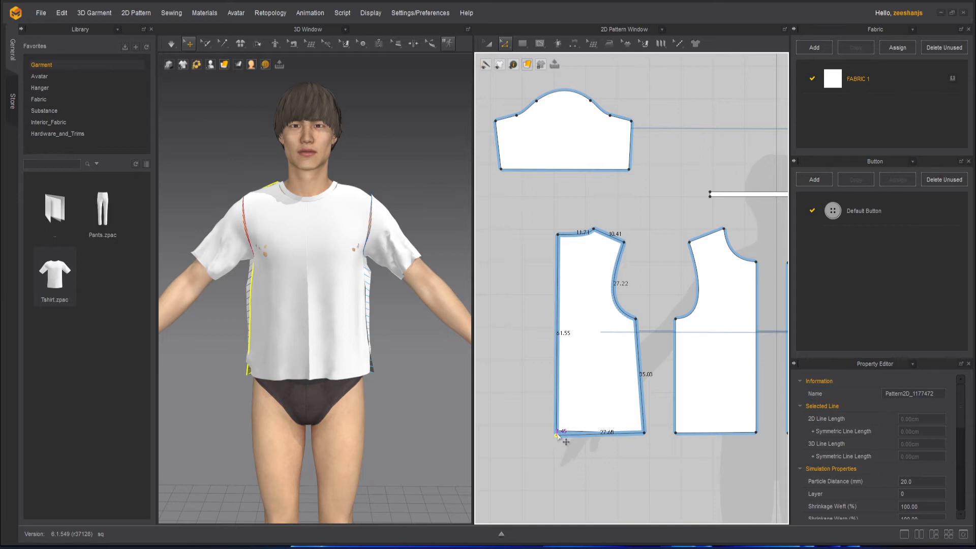
pyautogui.moveTo(558, 436); pyautogui.dragTo(565, 439)
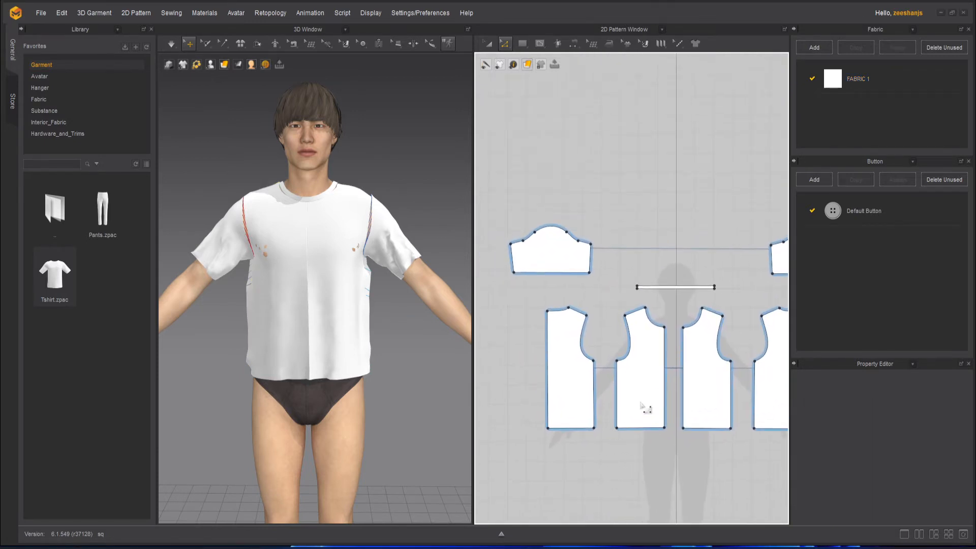
# Simulate the reshaped T-shirt until it settles on the avatar, then stop simulation
pyautogui.click(172, 44)
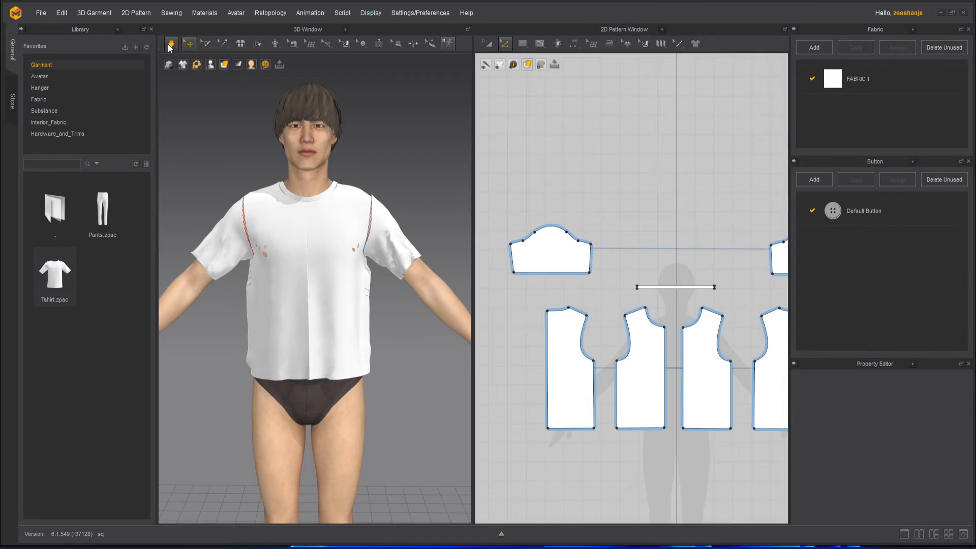
pyautogui.click(171, 44)
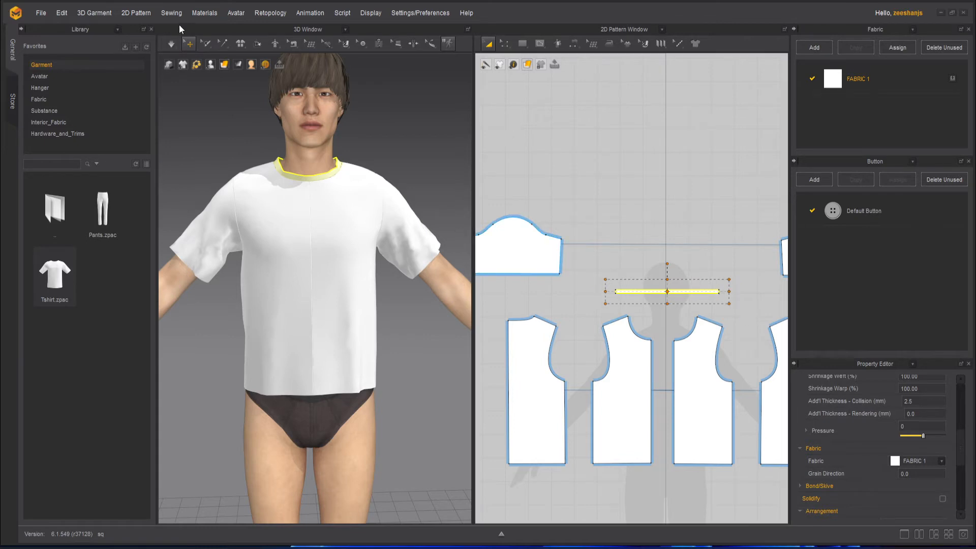
pyautogui.click(171, 44)
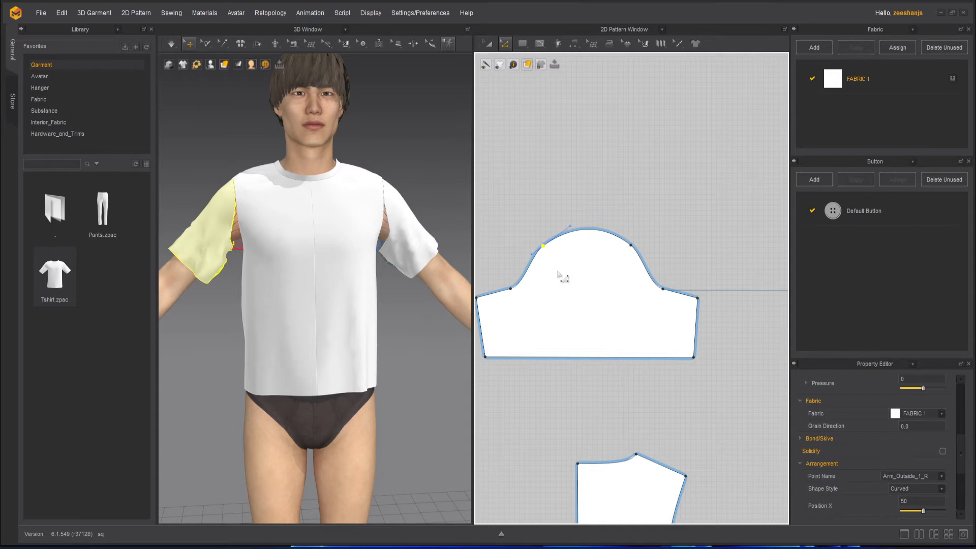
pyautogui.moveTo(549, 253)
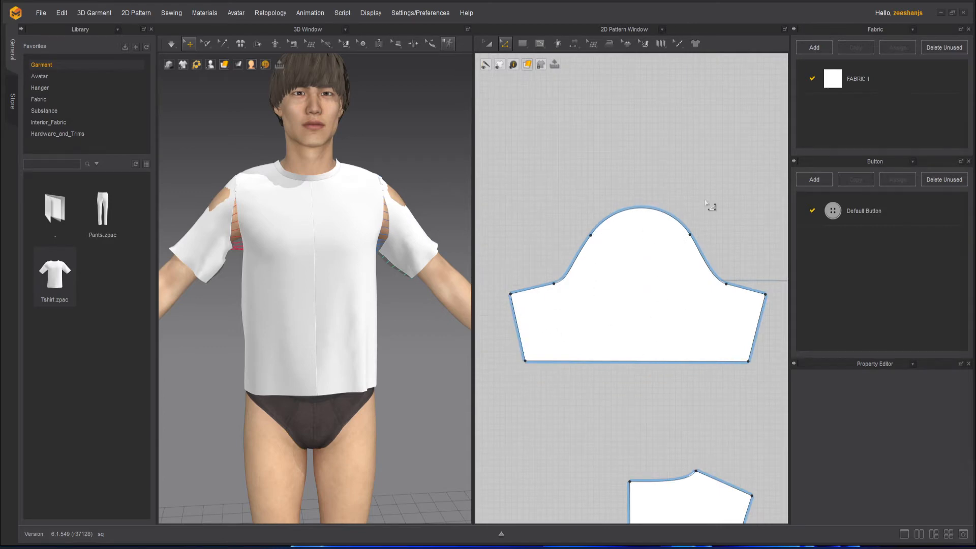
pyautogui.moveTo(535, 242)
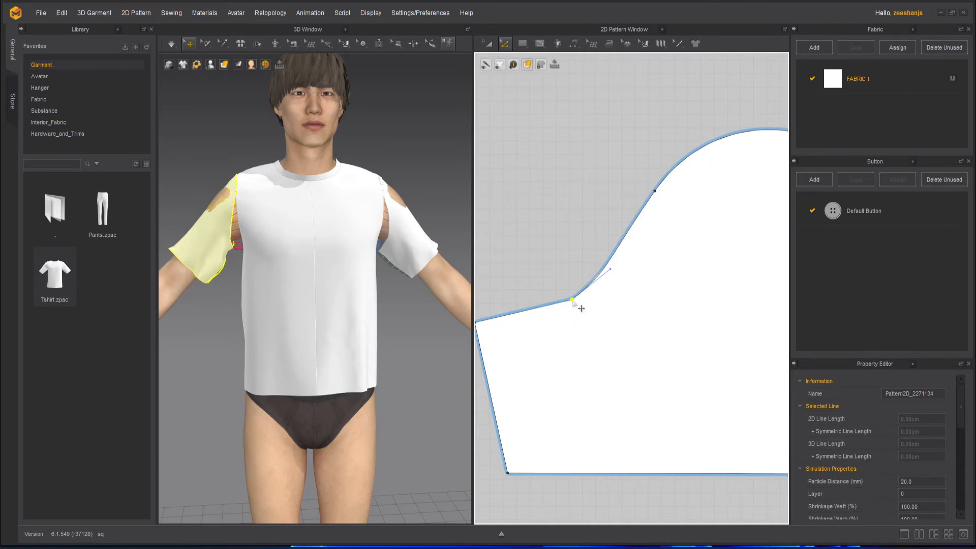
# Drag the sleeve cap's front curve into a new shape with Edit Curvature
pyautogui.moveTo(573, 303); pyautogui.dragTo(628, 274)
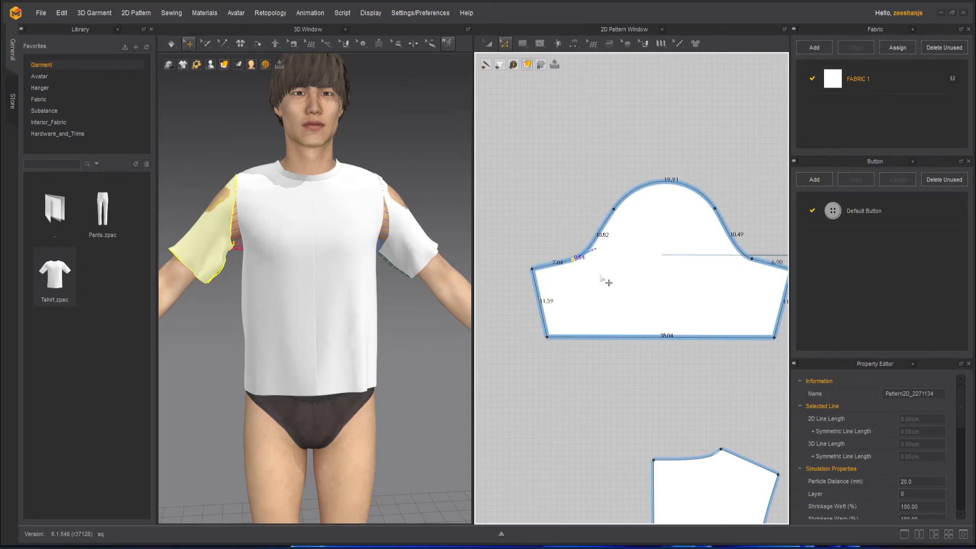
# Flatten the sleeve cap's left slope with Edit Curve Point, removing its bend
pyautogui.rightClick(606, 281)
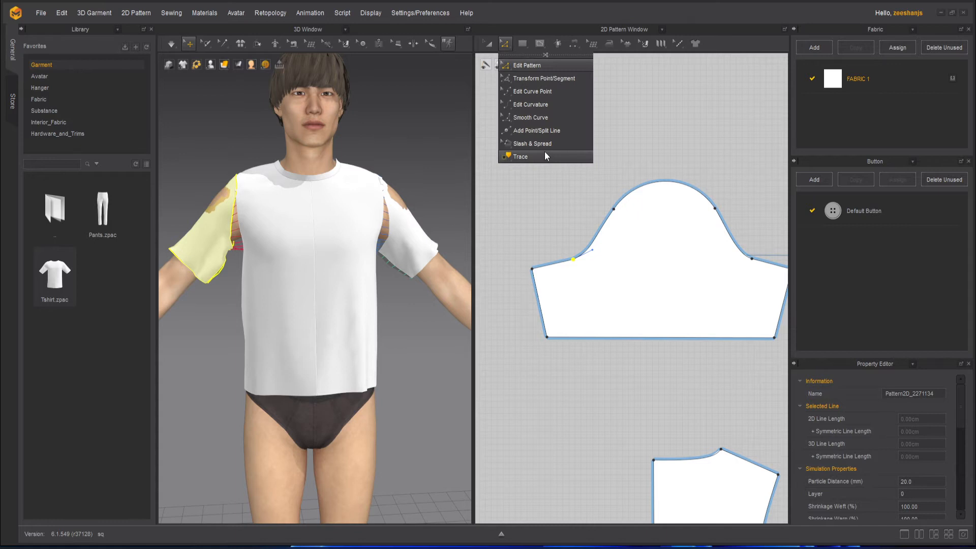
pyautogui.moveTo(546, 105)
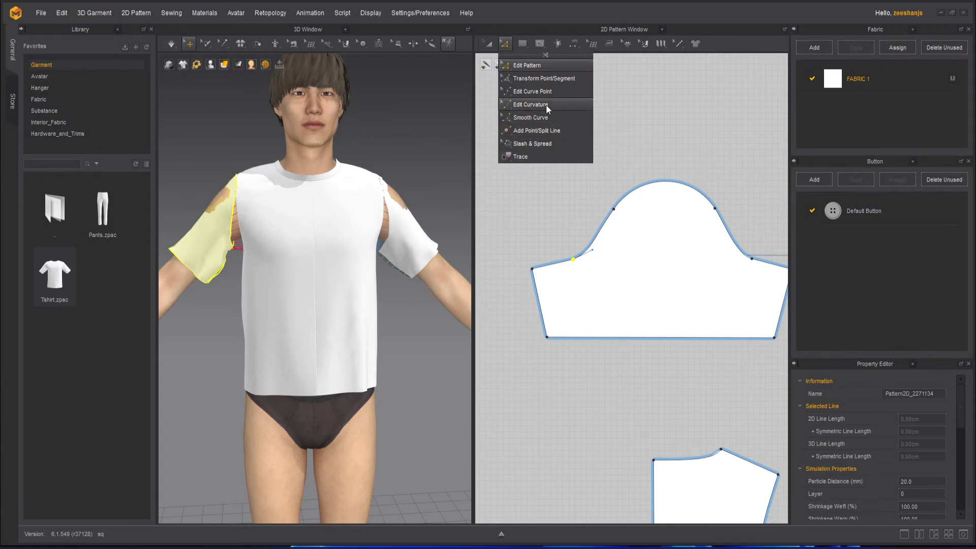
pyautogui.moveTo(550, 92)
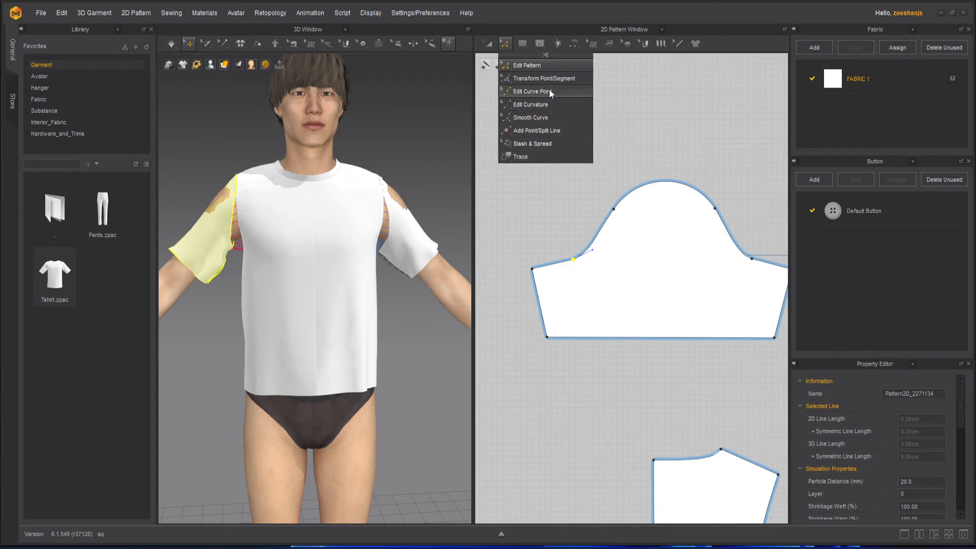
pyautogui.click(531, 91)
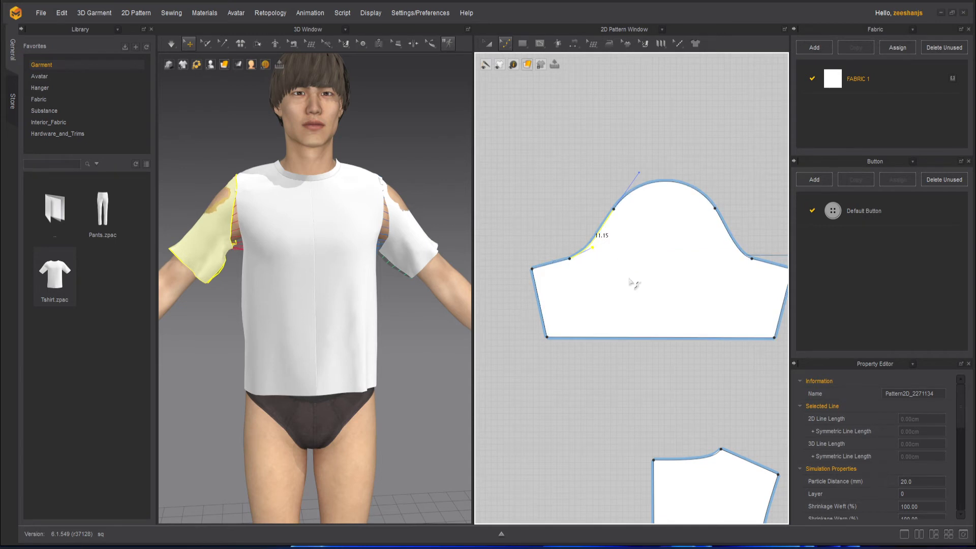
pyautogui.click(485, 64)
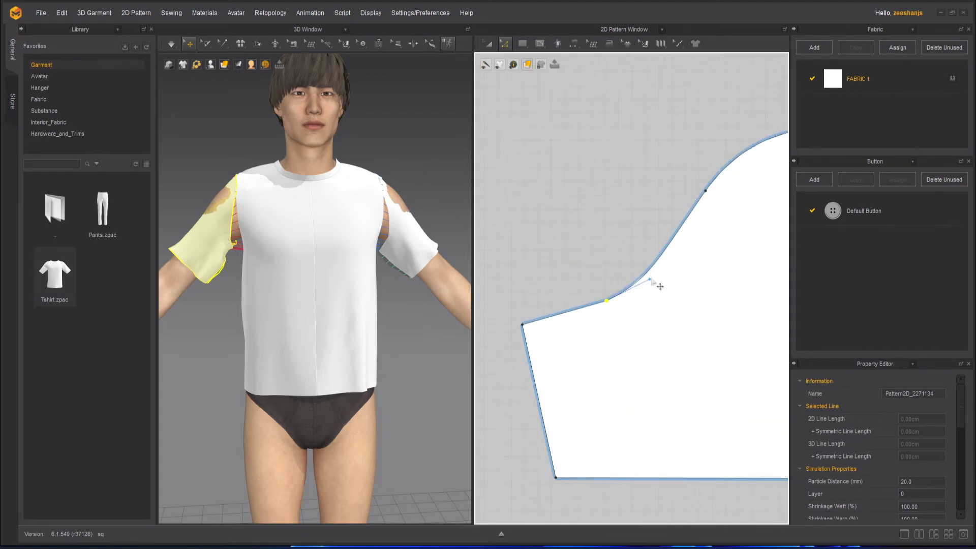
pyautogui.moveTo(651, 282); pyautogui.dragTo(682, 286)
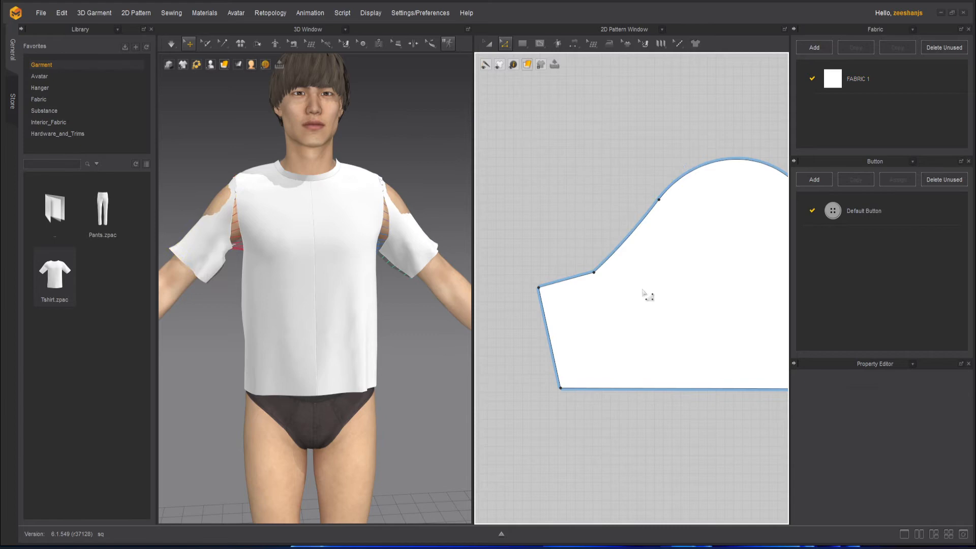
pyautogui.click(595, 271)
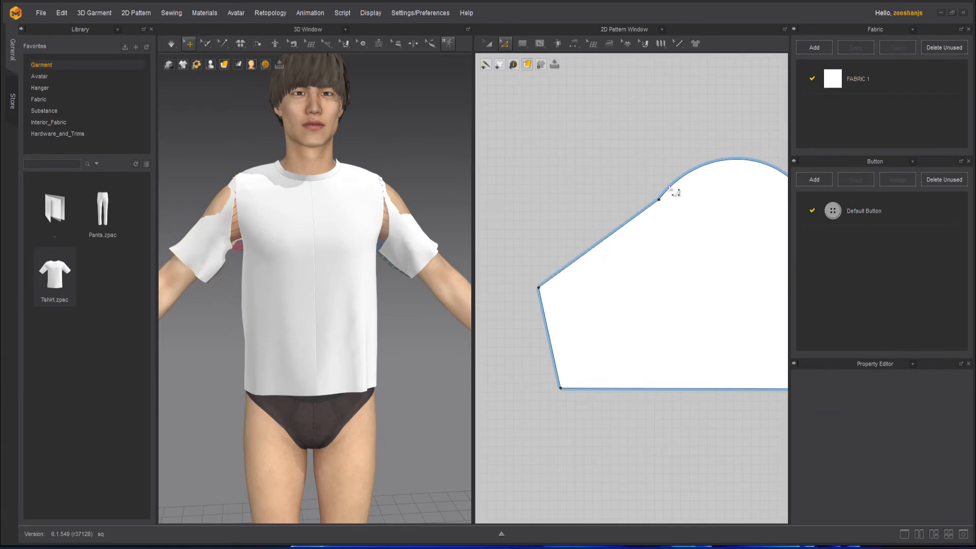
# Insert a new split point partway along the left cap slope
pyautogui.click(505, 44)
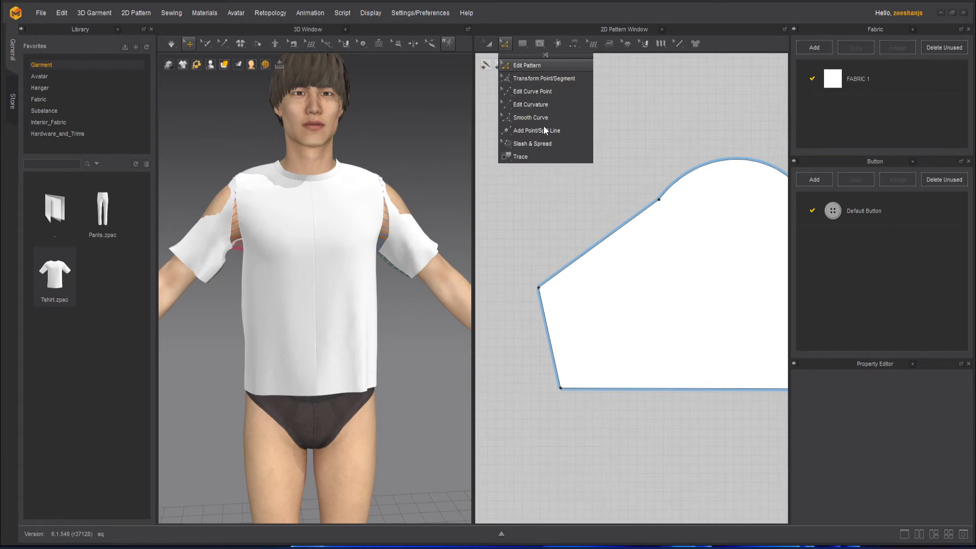
pyautogui.moveTo(545, 124)
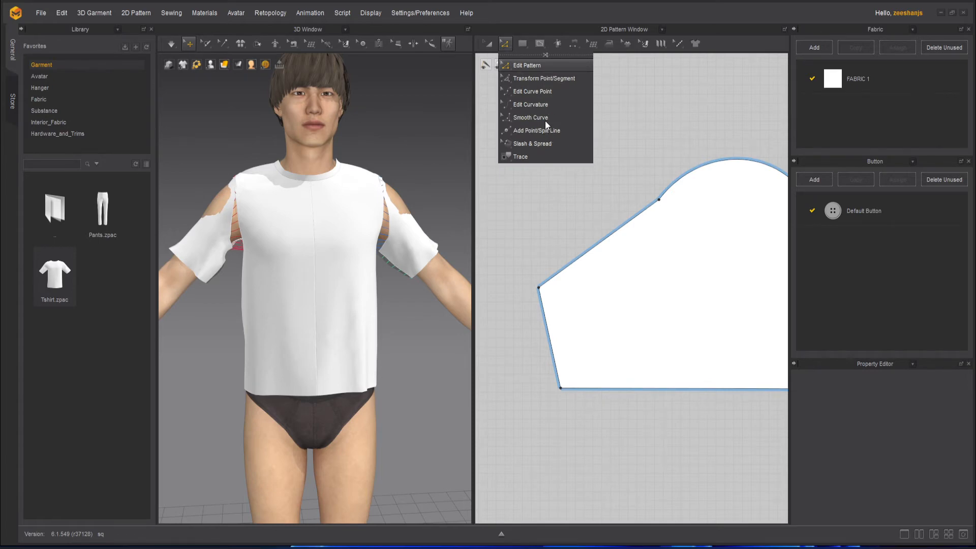
pyautogui.moveTo(546, 130)
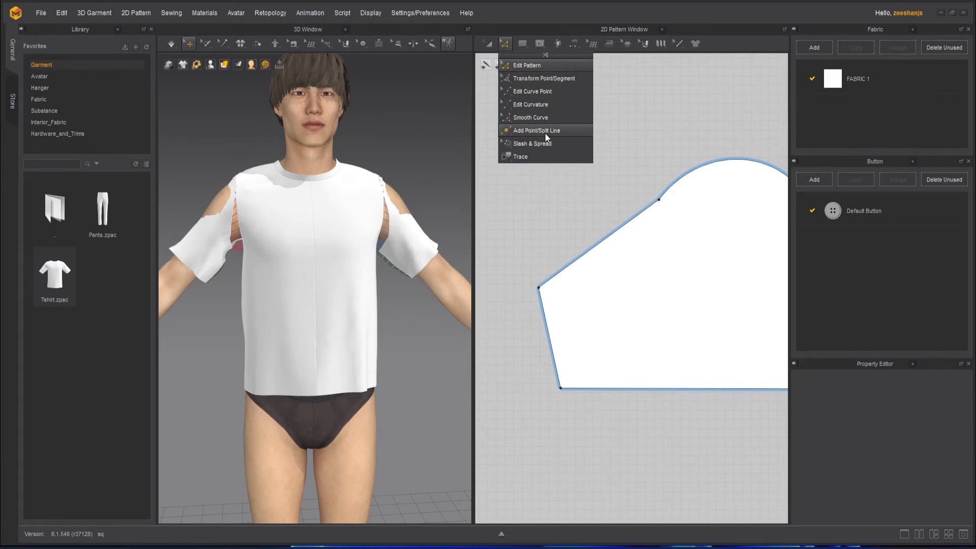
pyautogui.click(536, 131)
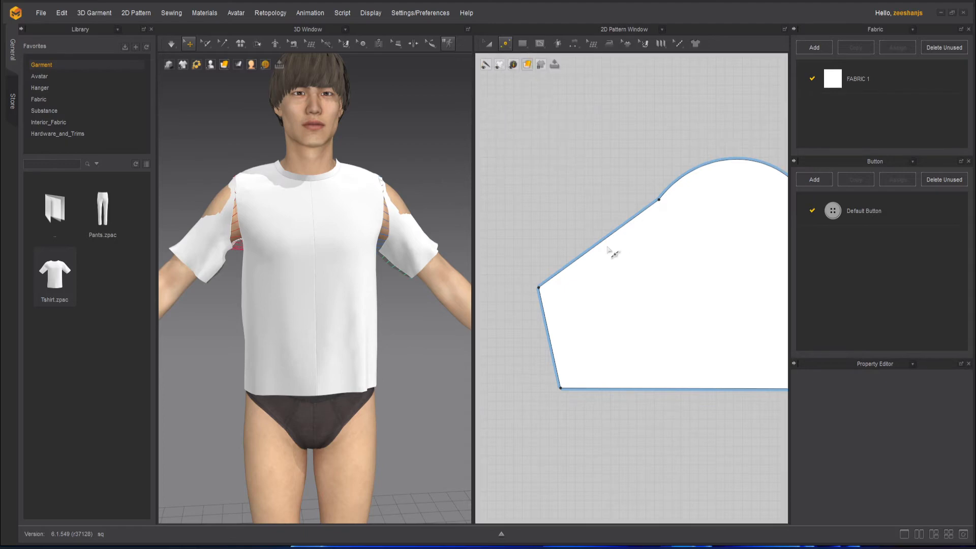
pyautogui.click(602, 241)
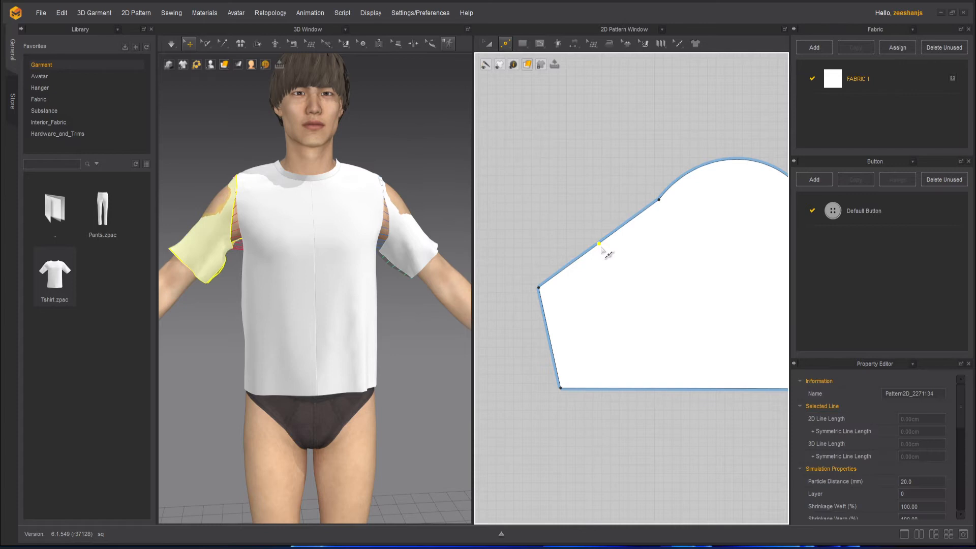
pyautogui.moveTo(603, 249)
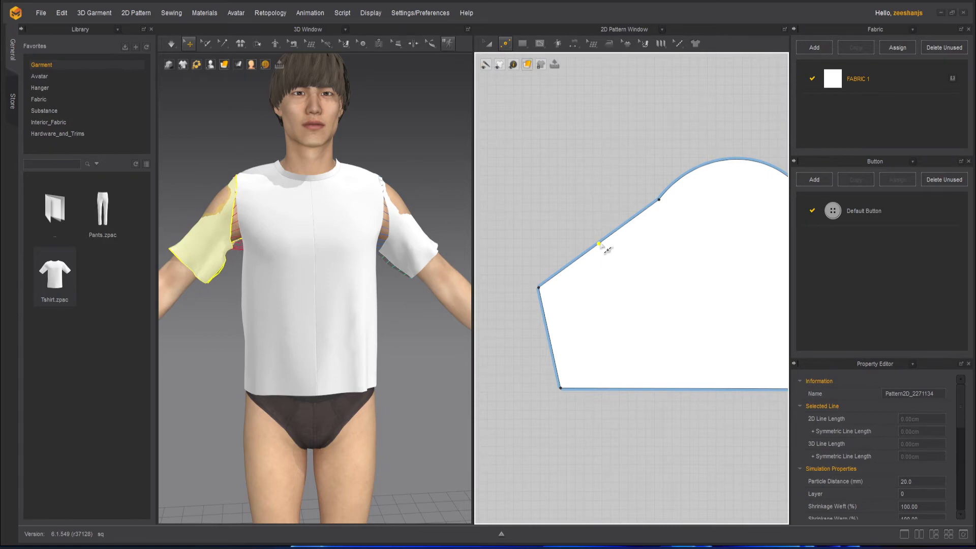
pyautogui.click(505, 44)
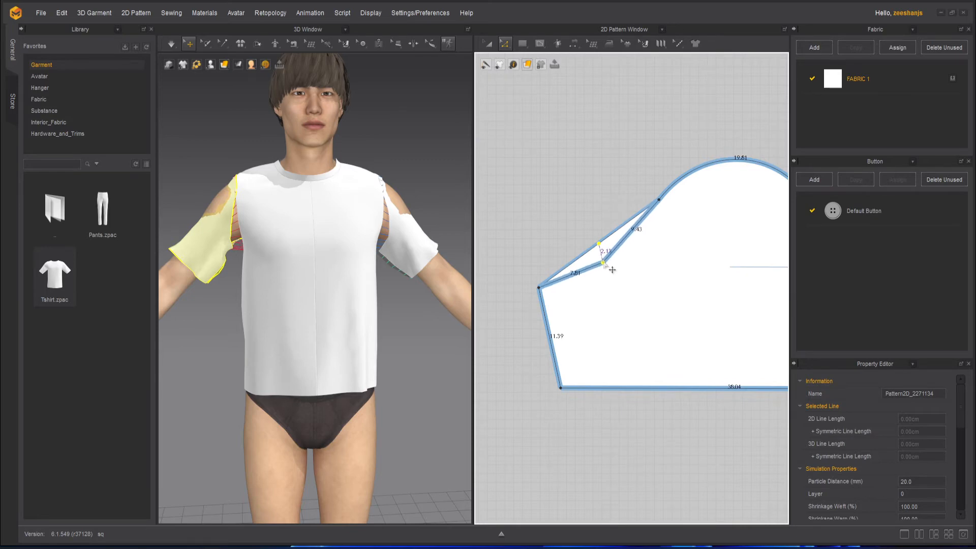
pyautogui.click(486, 44)
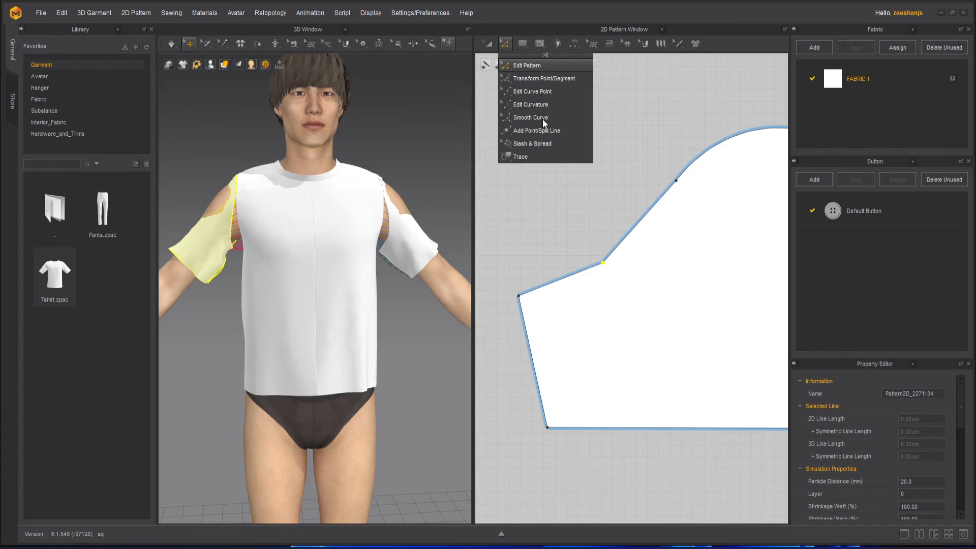
pyautogui.moveTo(550, 131)
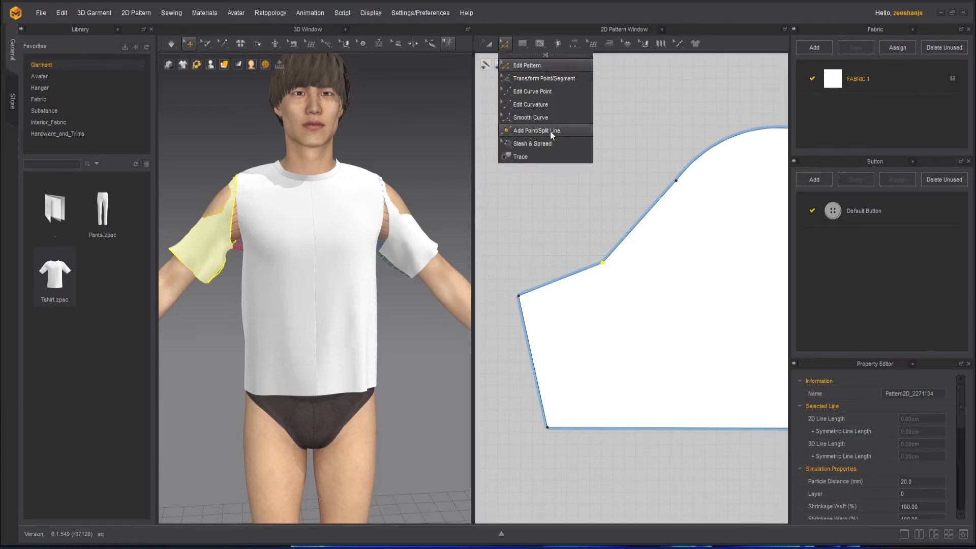
# Add curve points along the cap's left slope and round it into a smooth curve
pyautogui.click(533, 130)
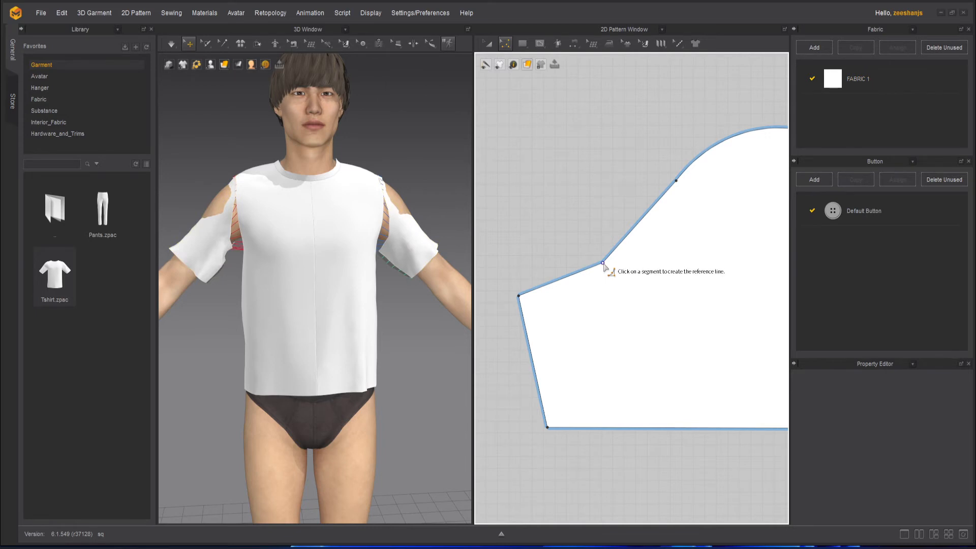
pyautogui.click(604, 268)
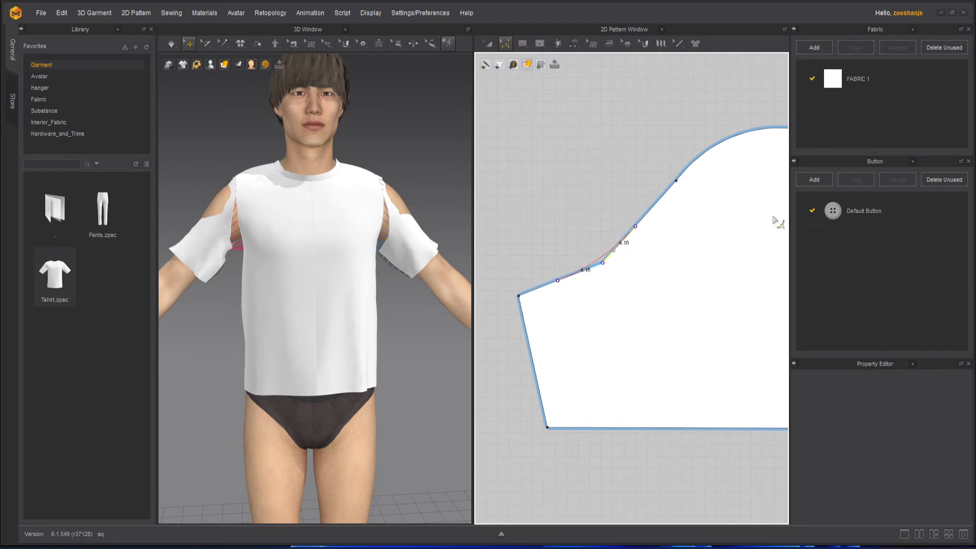
pyautogui.click(857, 78)
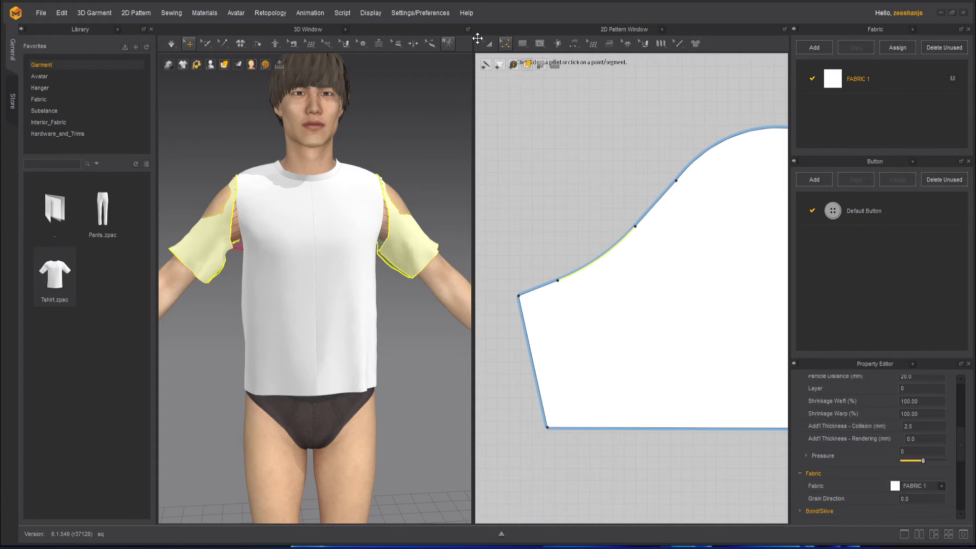
pyautogui.click(505, 44)
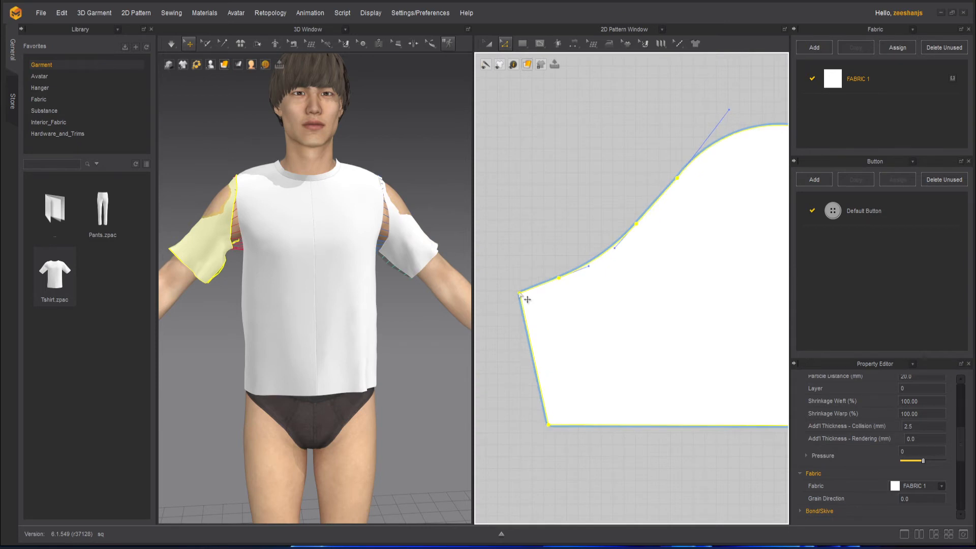
pyautogui.click(526, 293)
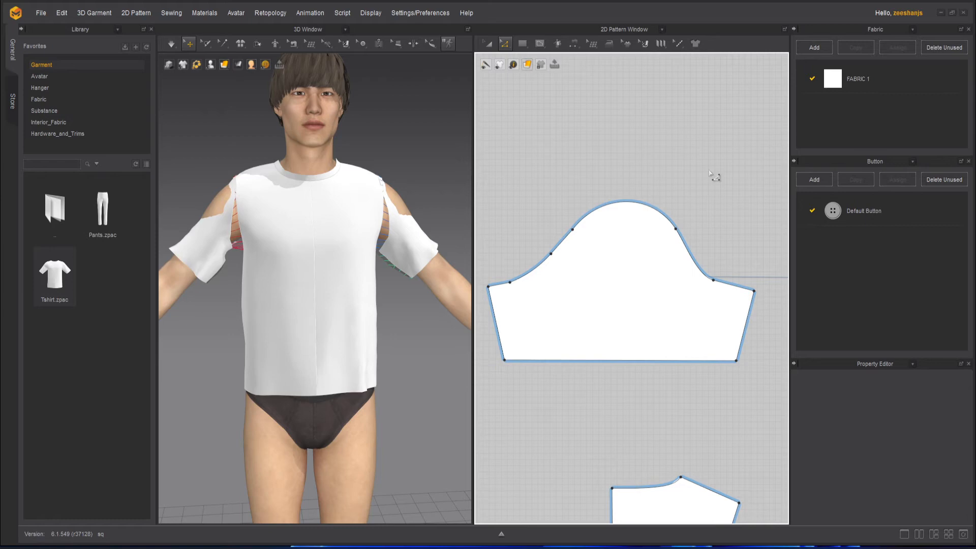
pyautogui.moveTo(734, 377)
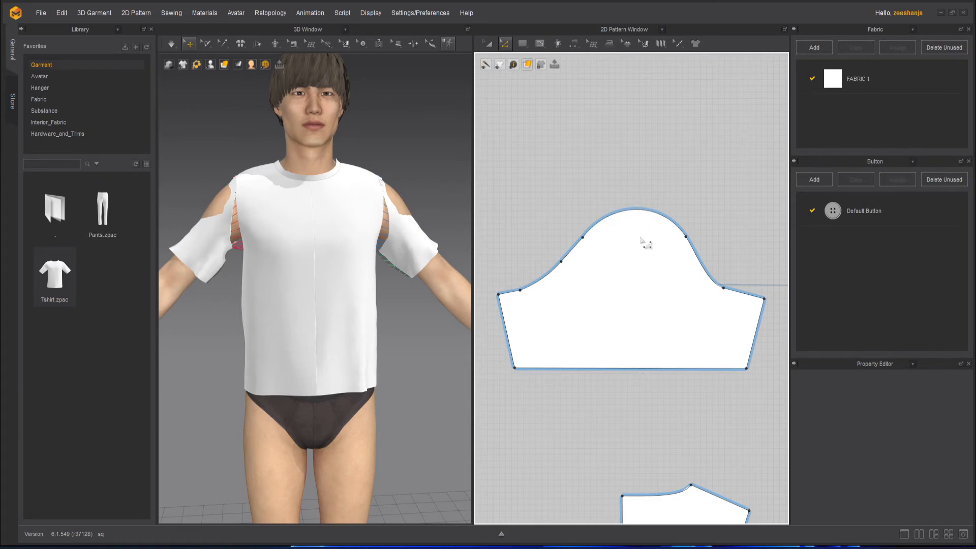
pyautogui.moveTo(640, 382)
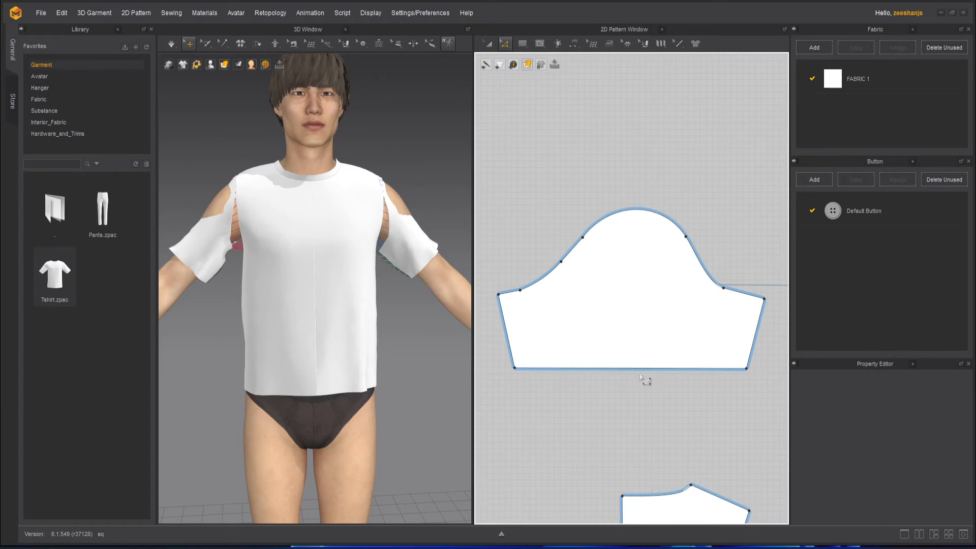
# Split the sleeve's bottom hem edge into lengths 18.79 and 19.25
pyautogui.click(505, 44)
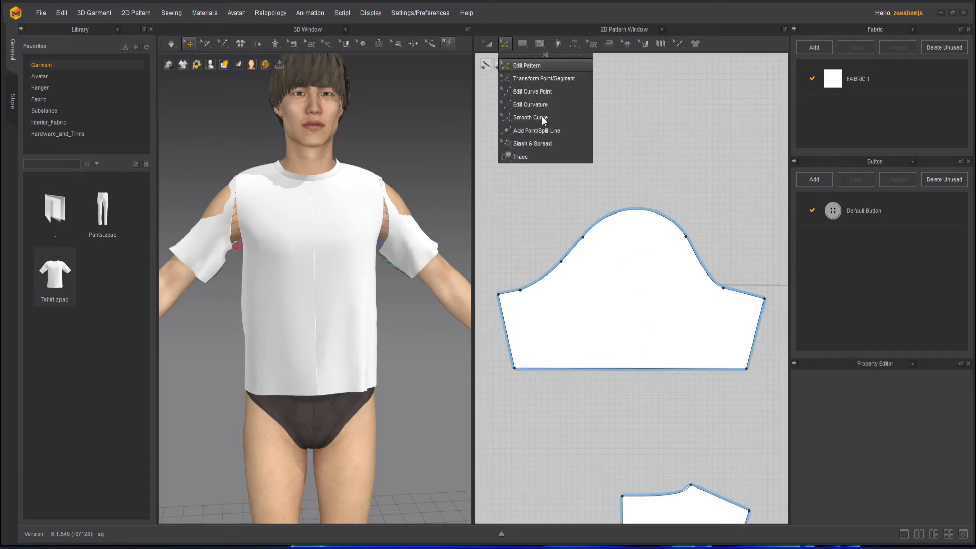
pyautogui.click(536, 130)
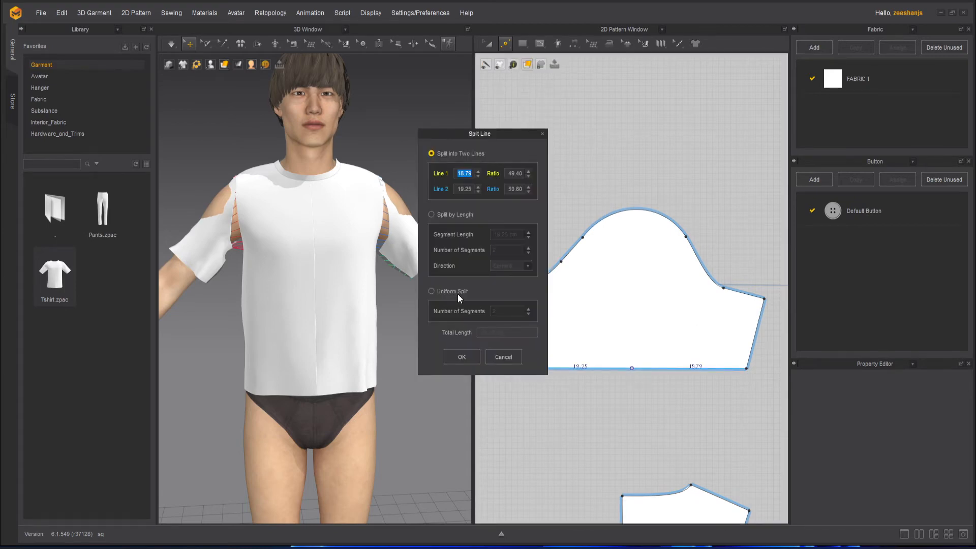
pyautogui.click(460, 357)
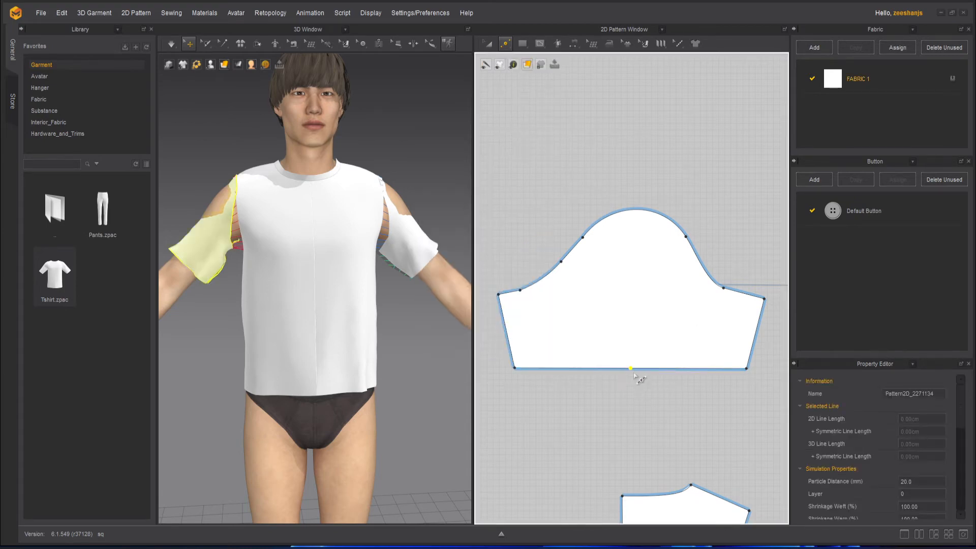
pyautogui.click(487, 44)
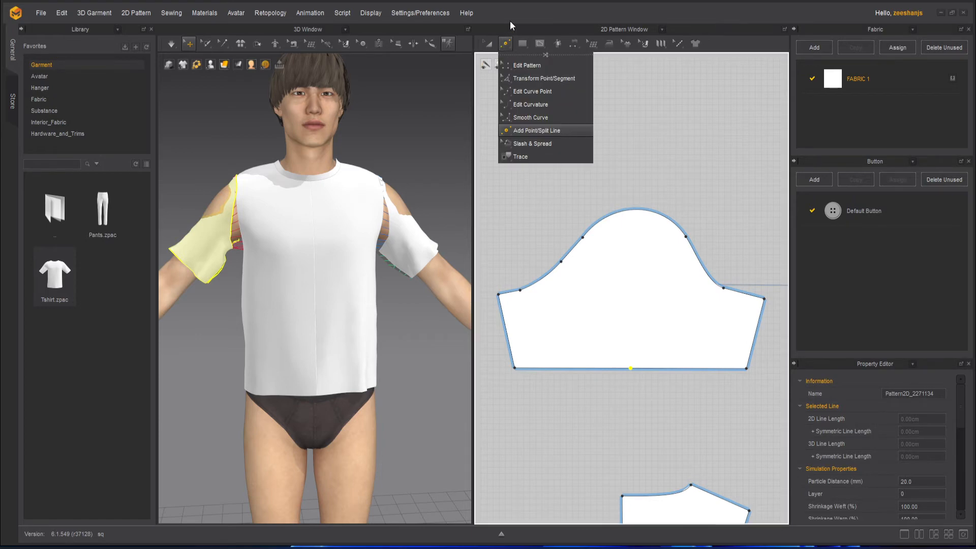
# Draw an internal line from the sleeve cap's peak down to the bottom split point
pyautogui.click(539, 44)
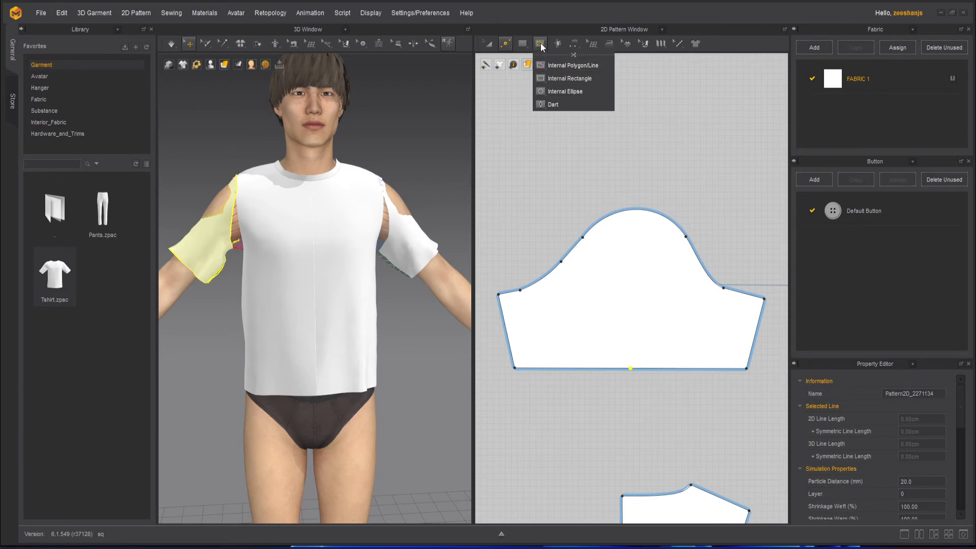
pyautogui.moveTo(561, 65)
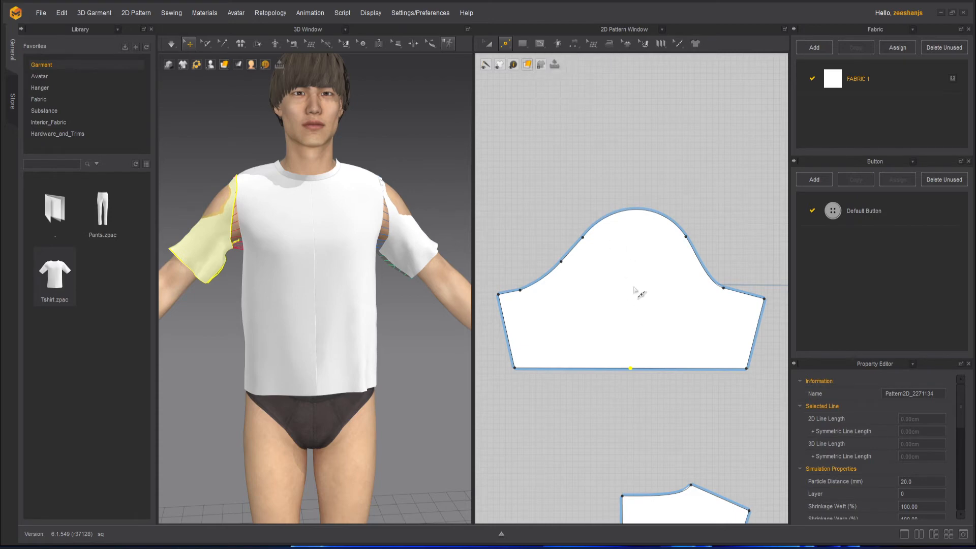
pyautogui.click(540, 44)
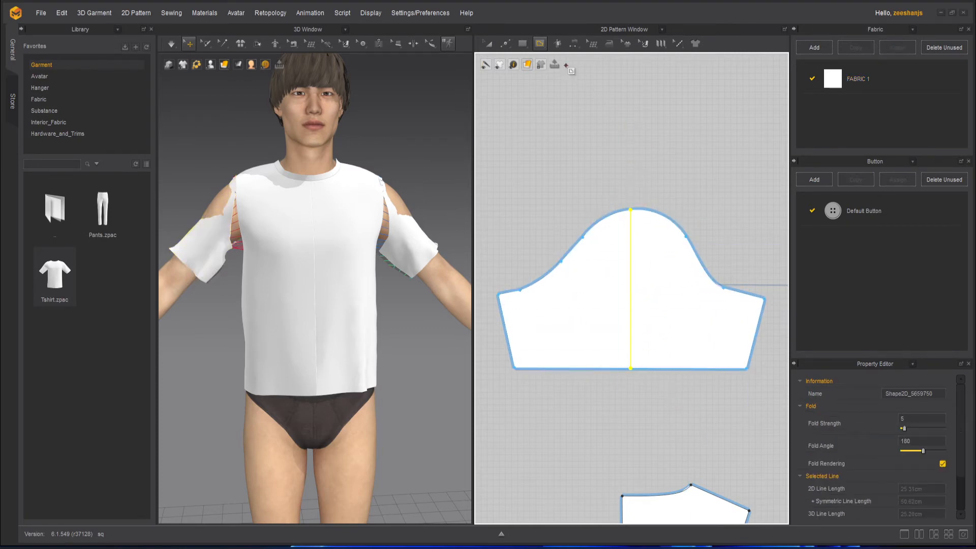
# Cut the sleeve pattern along its internal centre line into two halves using Edit Pattern
pyautogui.click(488, 44)
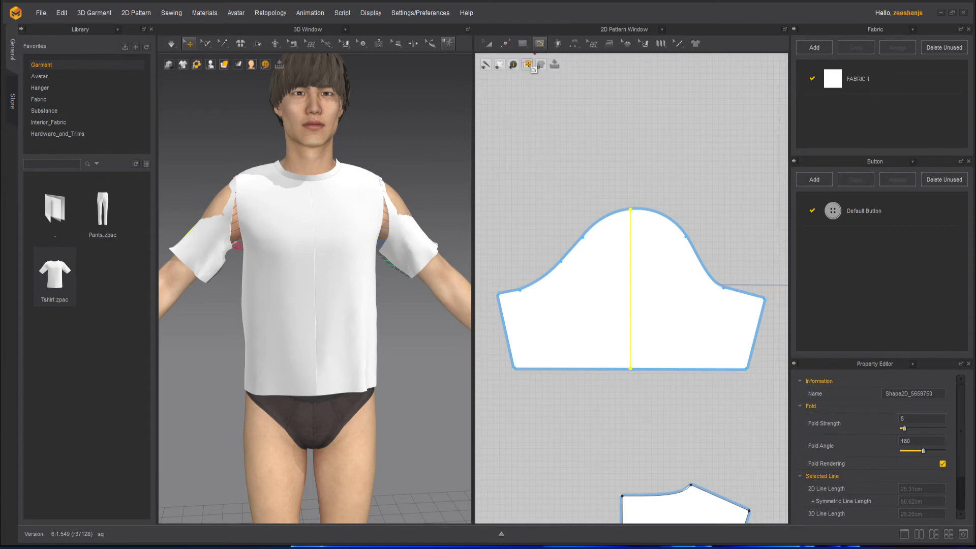
pyautogui.click(506, 43)
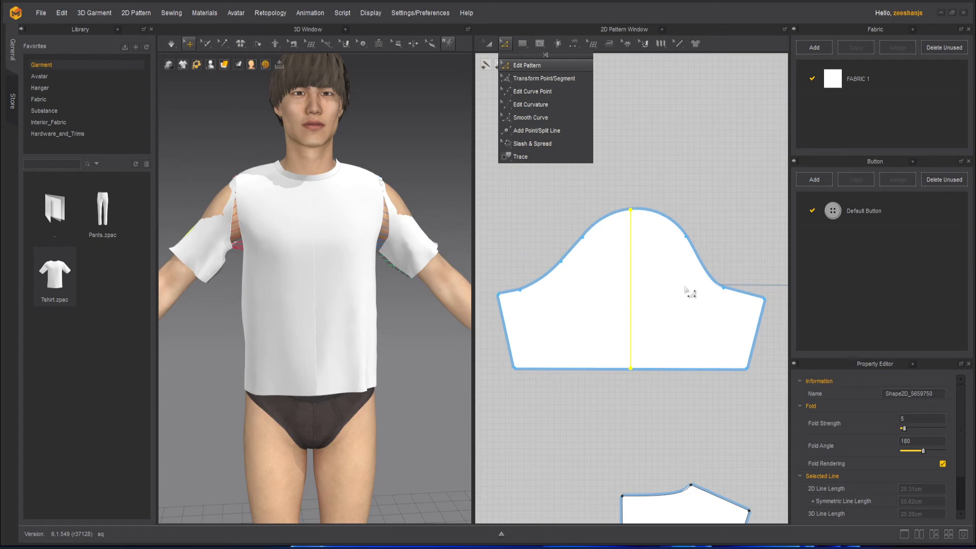
pyautogui.rightClick(630, 261)
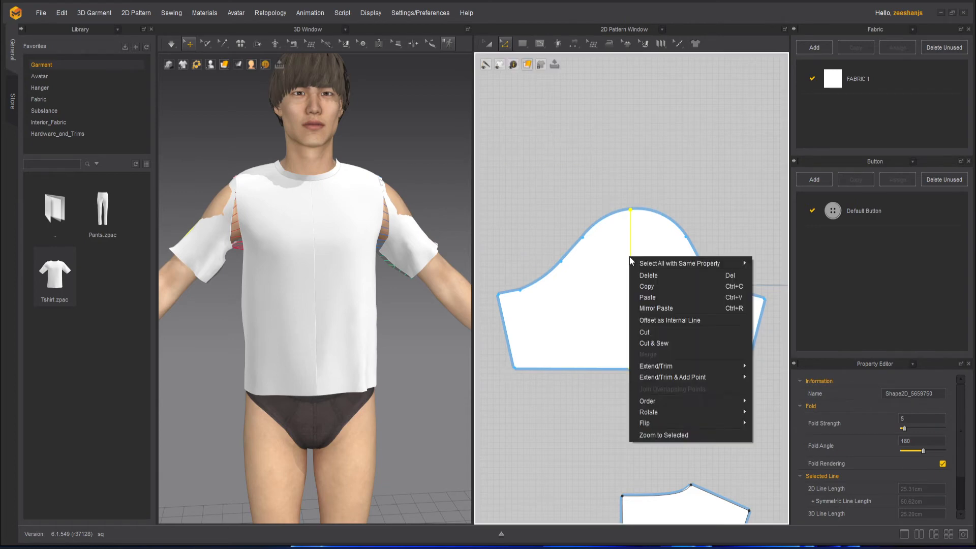
pyautogui.moveTo(690, 343)
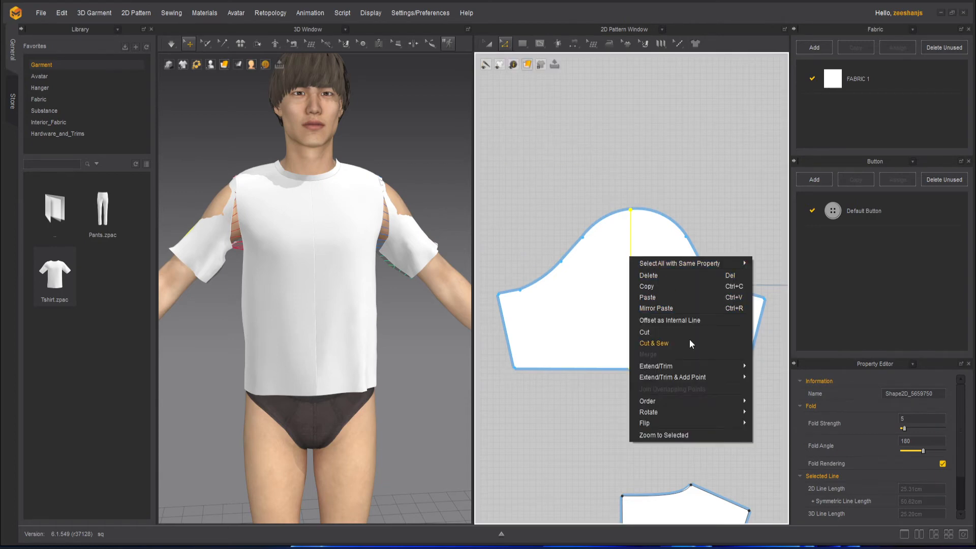
pyautogui.moveTo(647, 332)
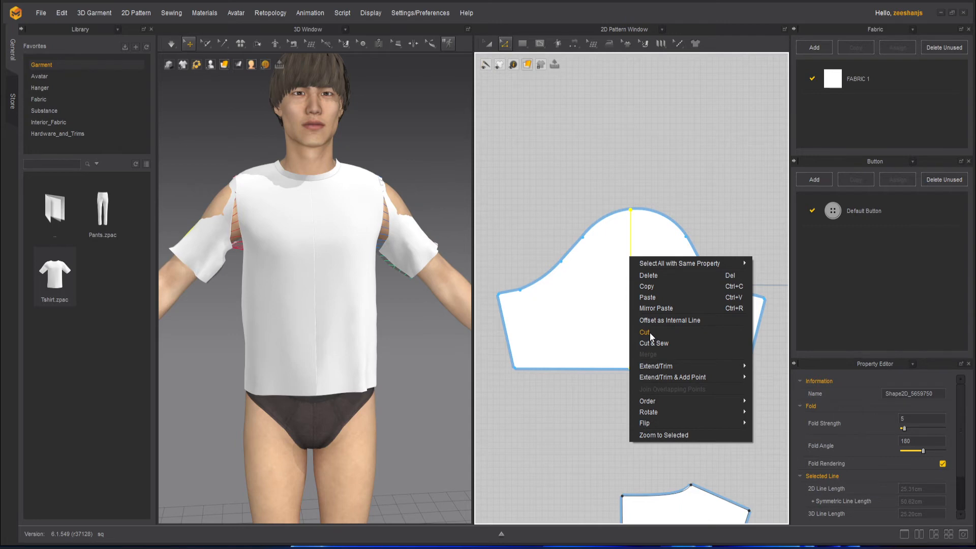
pyautogui.click(646, 332)
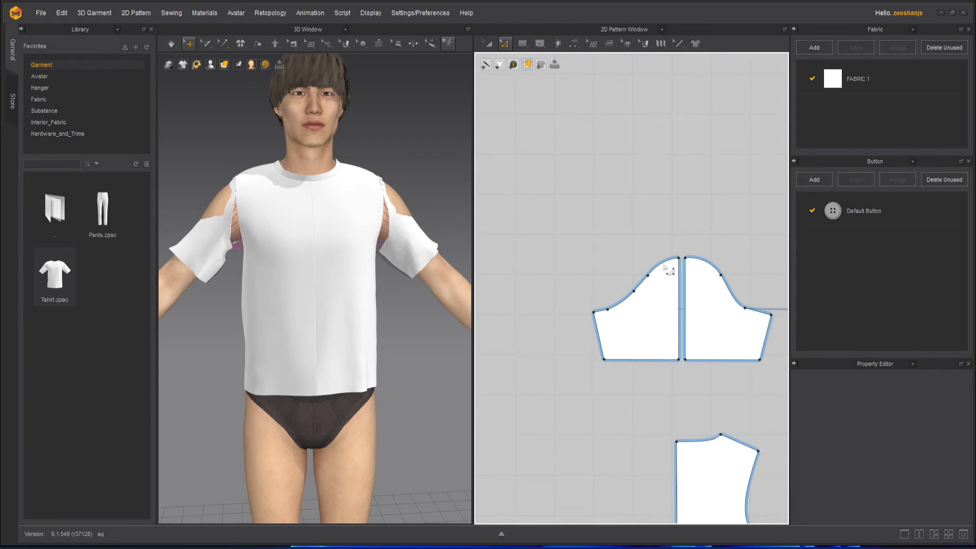
pyautogui.moveTo(488, 43)
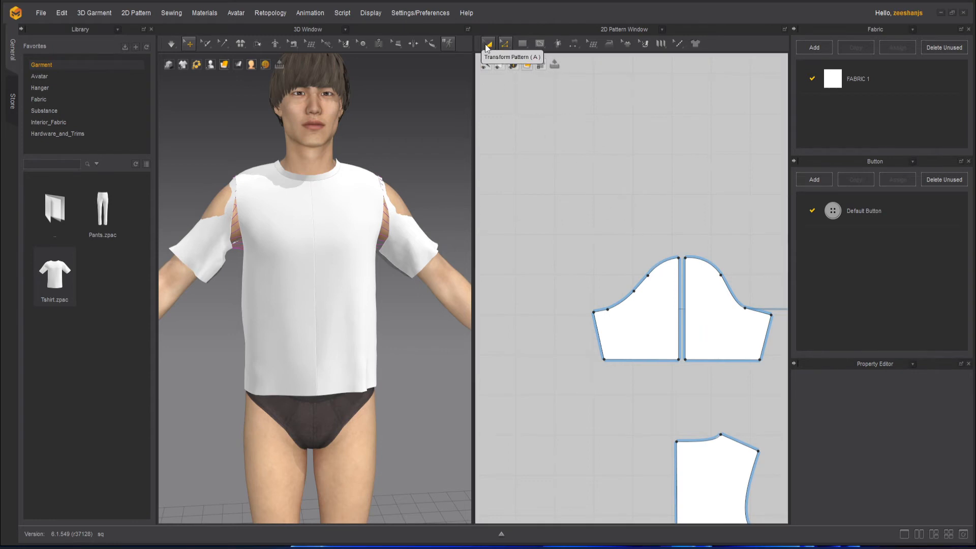
# Select one sleeve half and show the 25.31 length of its centre edge
pyautogui.click(709, 305)
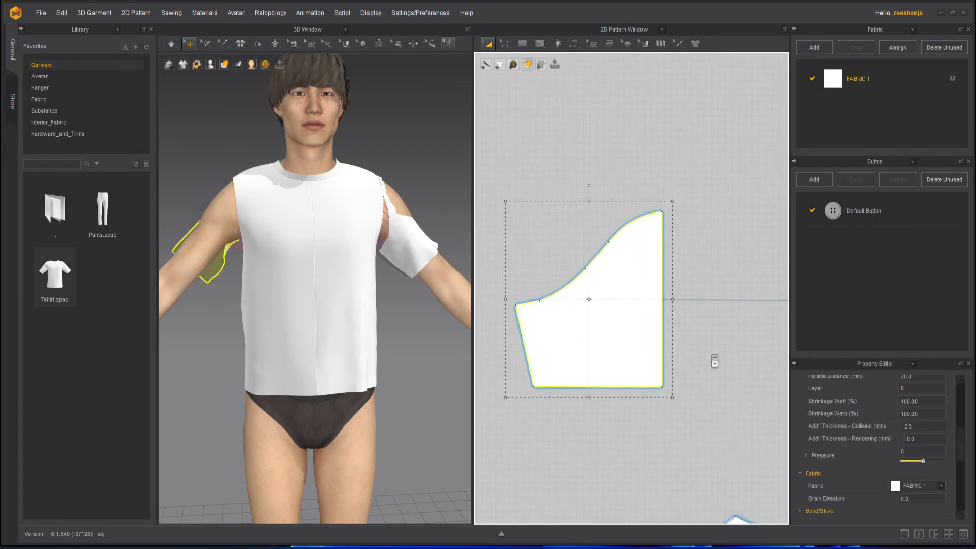
pyautogui.moveTo(511, 64)
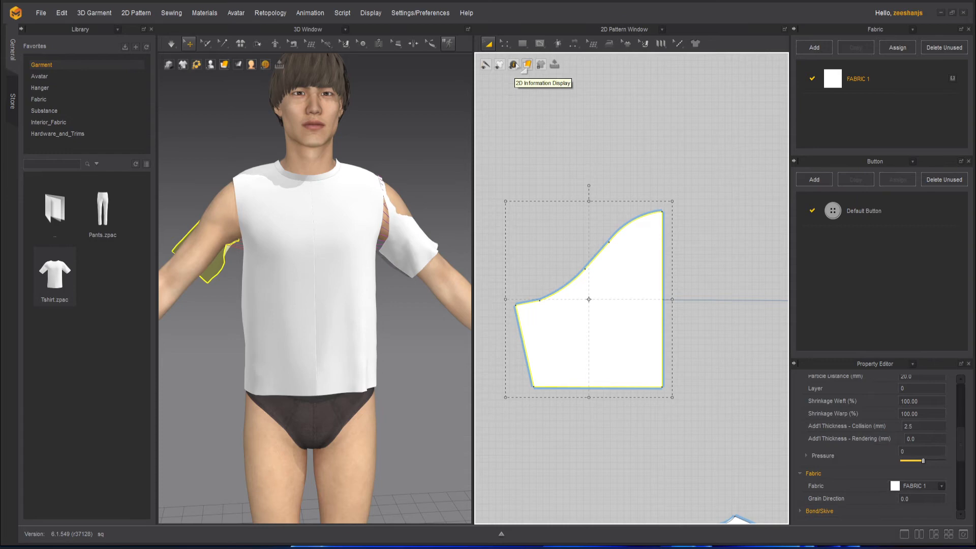
pyautogui.click(505, 44)
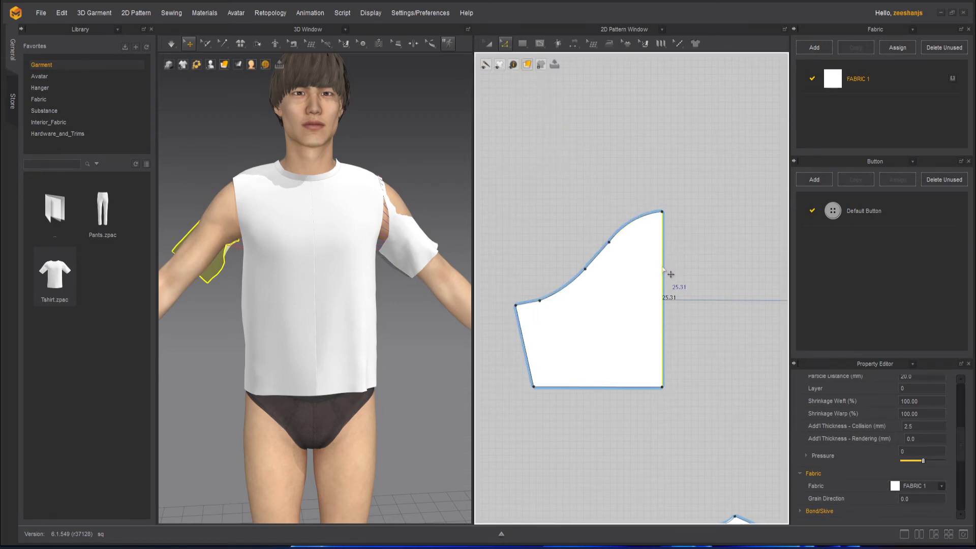
pyautogui.rightClick(665, 272)
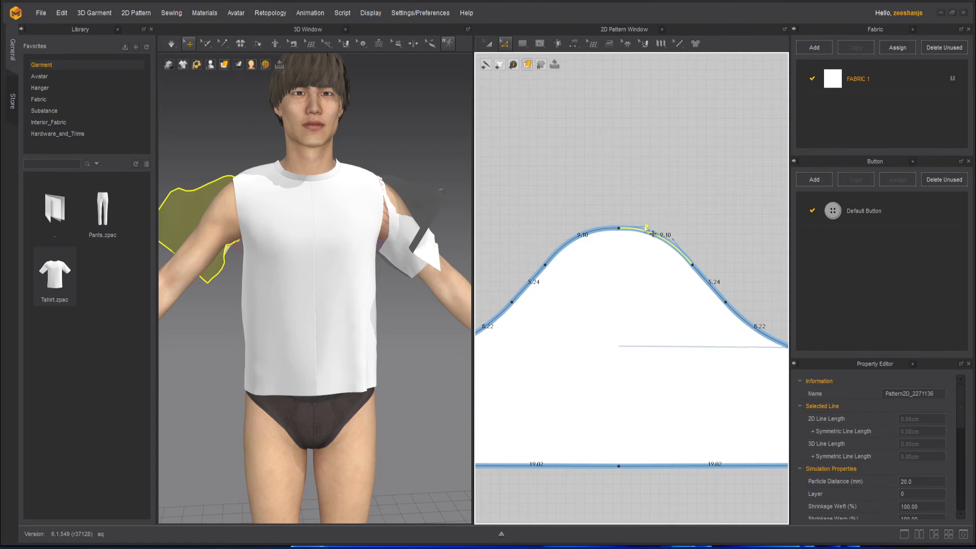
# Select a sleeve cap segment on the symmetric sleeve to match the cap halves
pyautogui.click(630, 212)
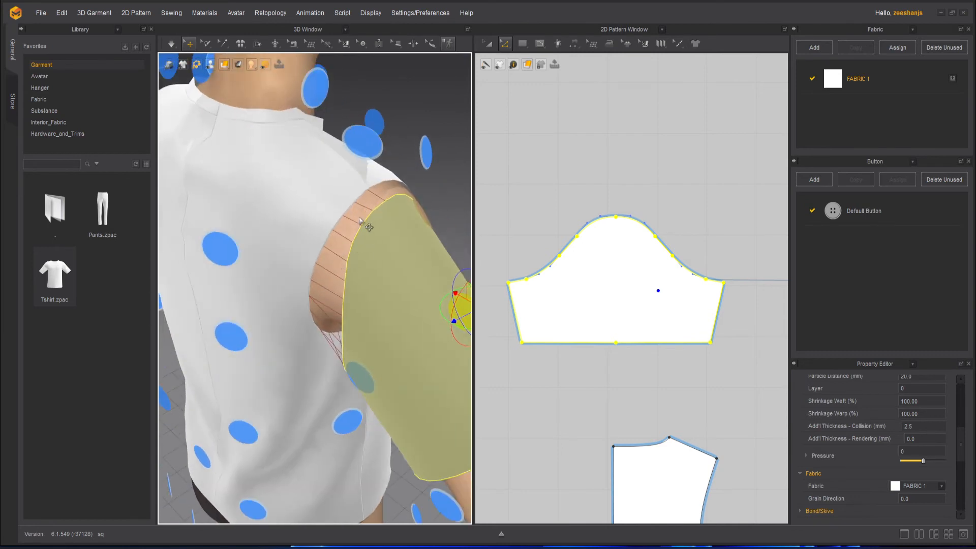
pyautogui.moveTo(358, 254)
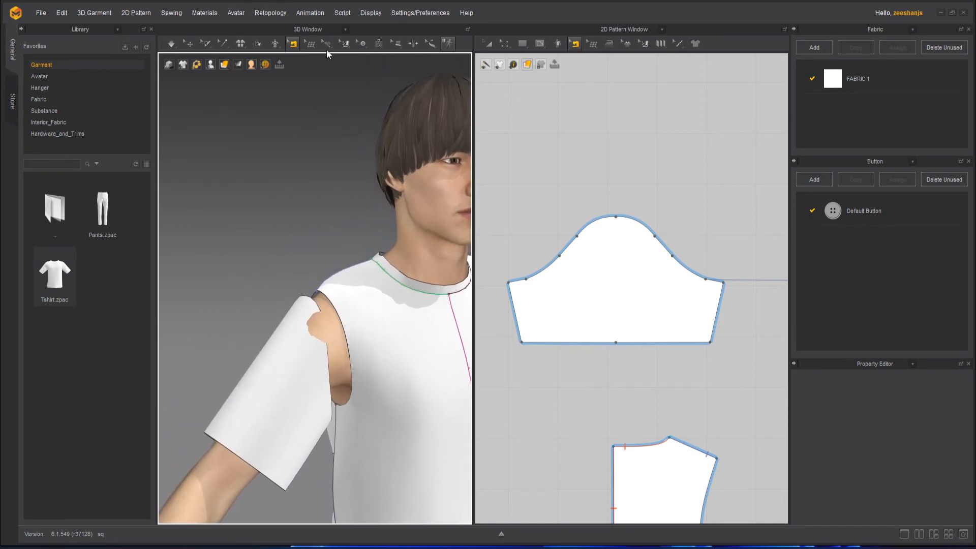
# Start M:N Segment Sewing, picking the armhole as the first seam side
pyautogui.click(293, 44)
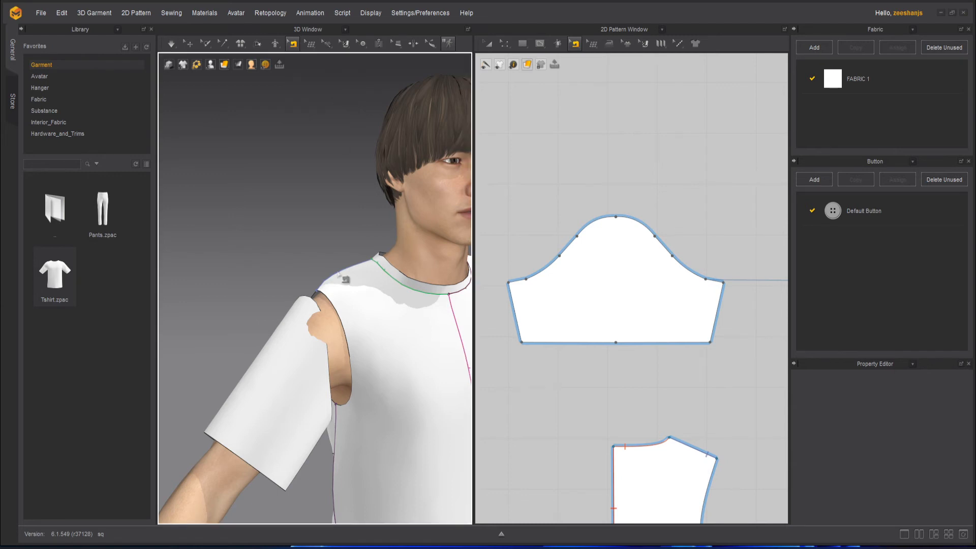
pyautogui.click(293, 44)
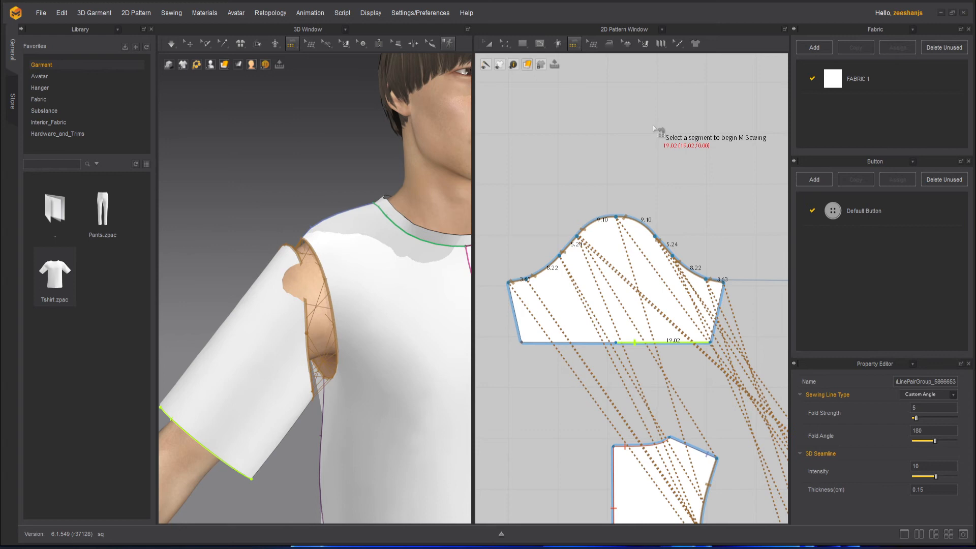
pyautogui.moveTo(488, 44)
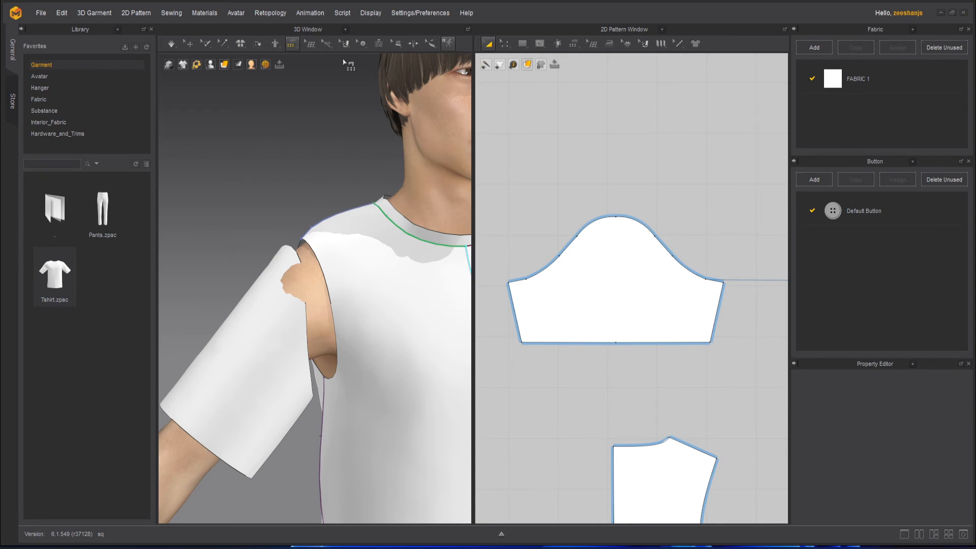
pyautogui.moveTo(618, 153)
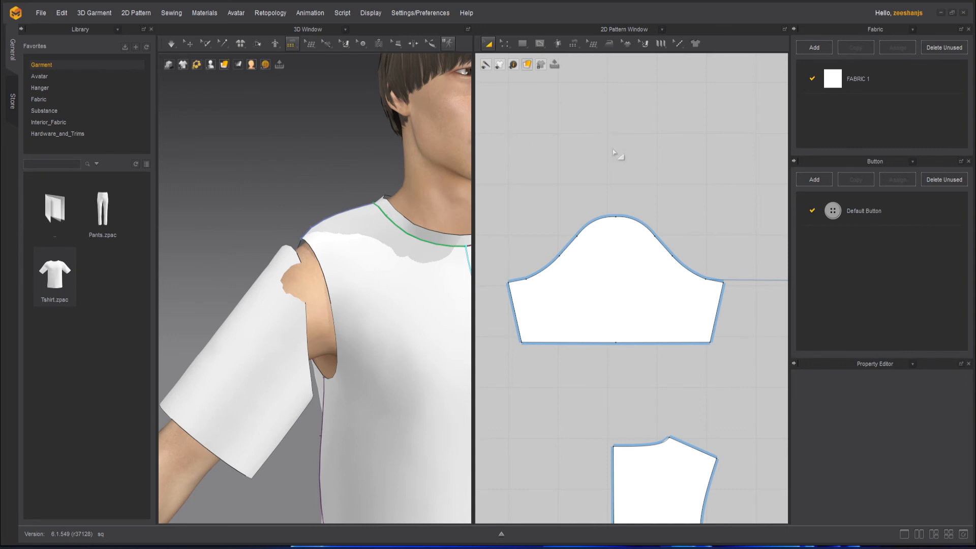
pyautogui.moveTo(264, 133)
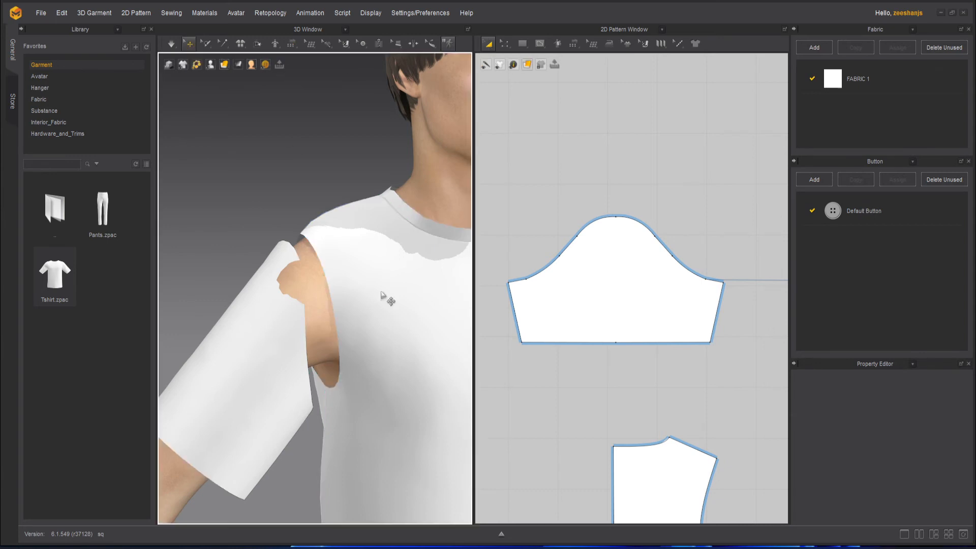
pyautogui.moveTo(189, 44)
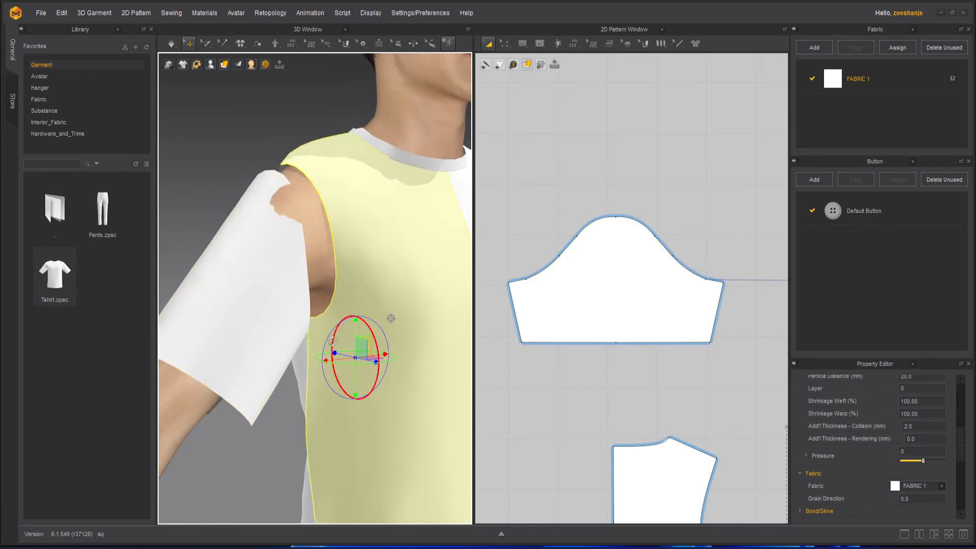
# Bring the sleeve and bodice pieces into view and open the sewing methods list
pyautogui.moveTo(356, 356); pyautogui.dragTo(316, 328)
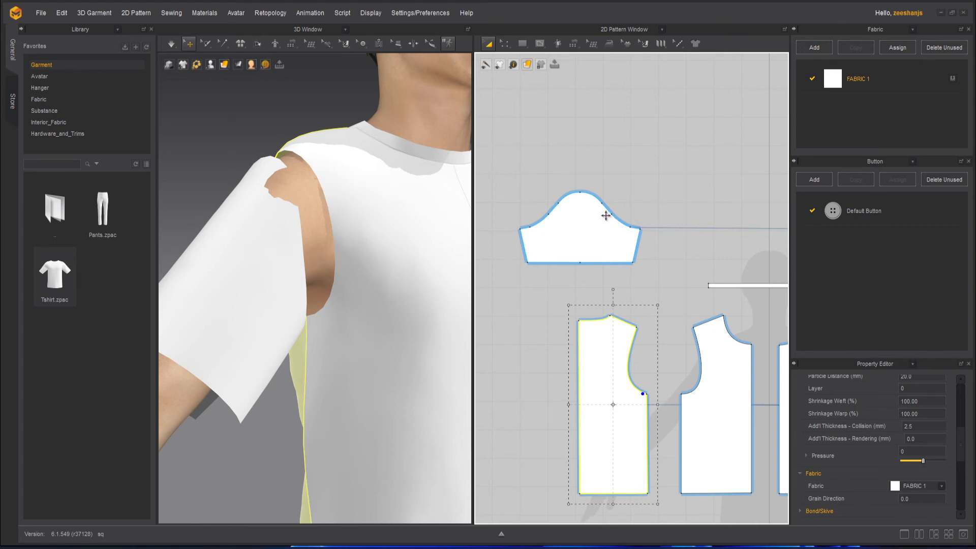
pyautogui.moveTo(526, 232)
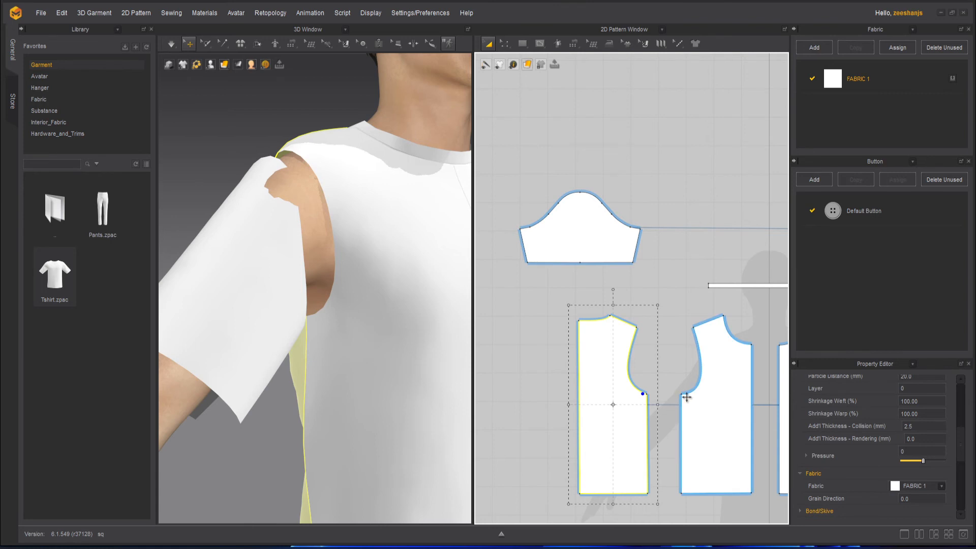
pyautogui.moveTo(696, 333)
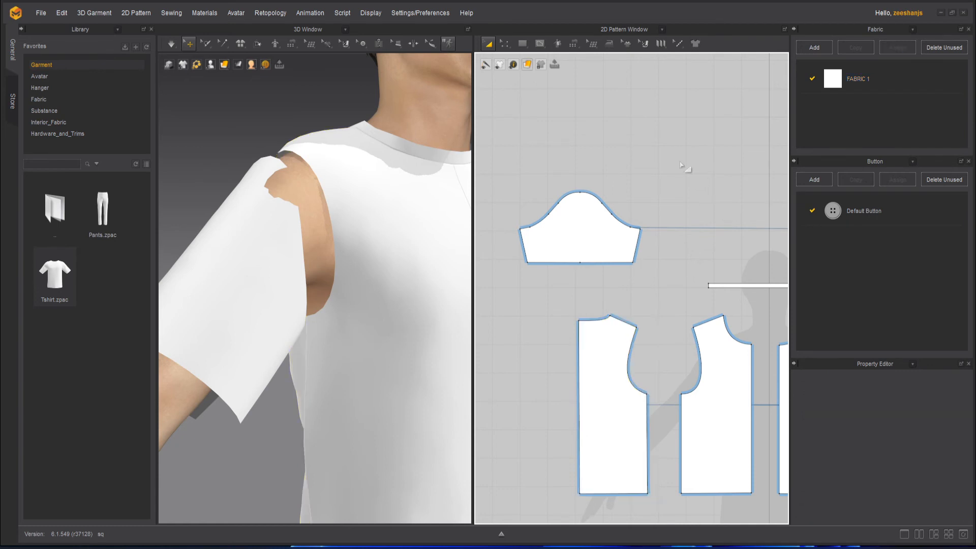
pyautogui.click(572, 44)
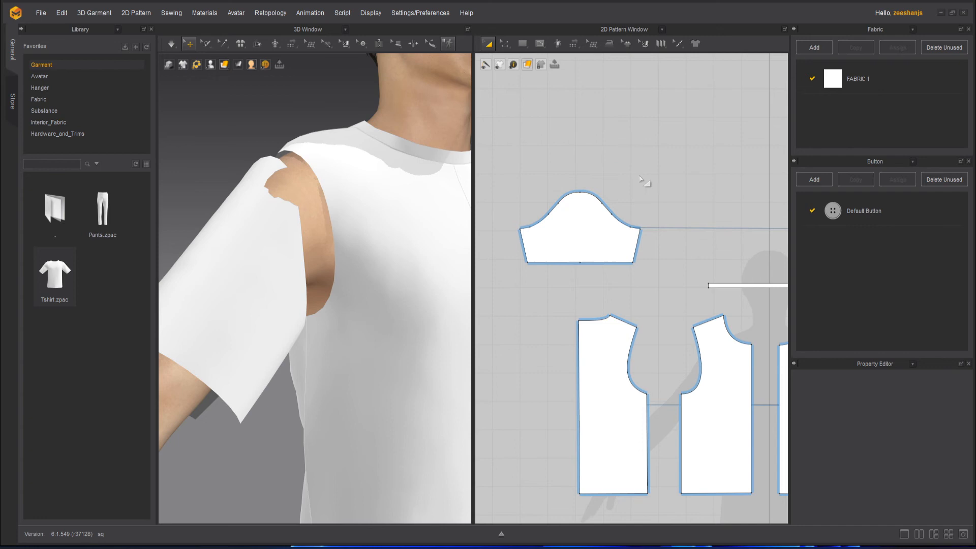
pyautogui.click(573, 43)
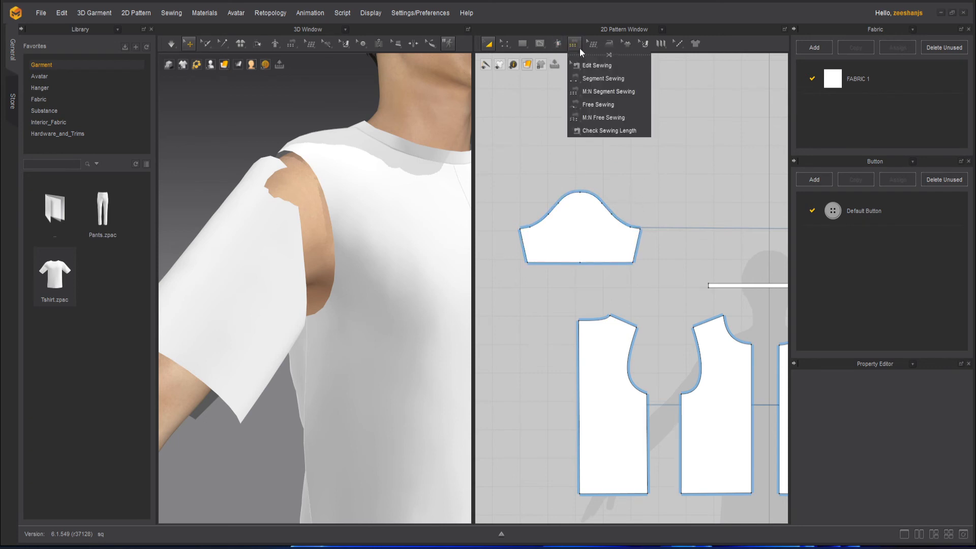
# Free-sew the sleeve cap to the front and back armhole curves (27.22, 26.06)
pyautogui.click(602, 118)
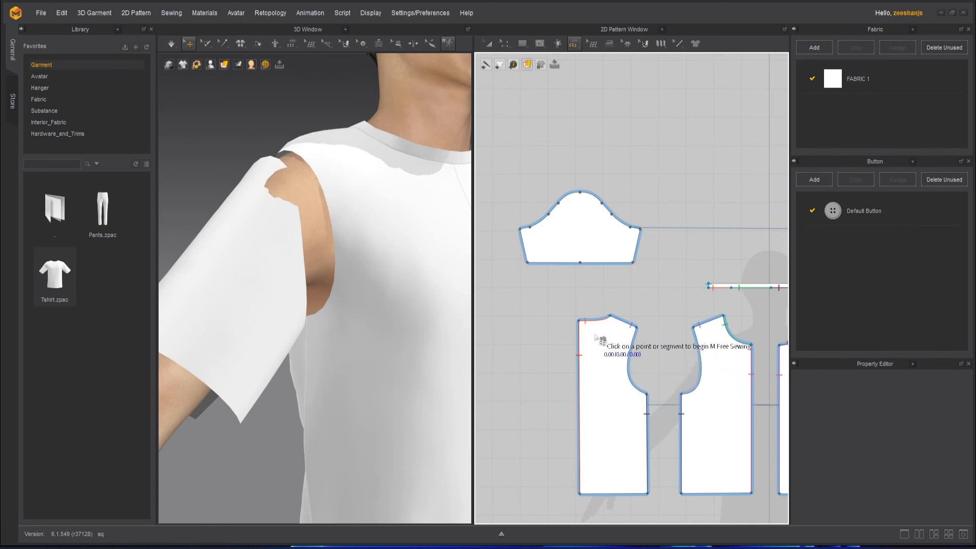
pyautogui.moveTo(640, 230)
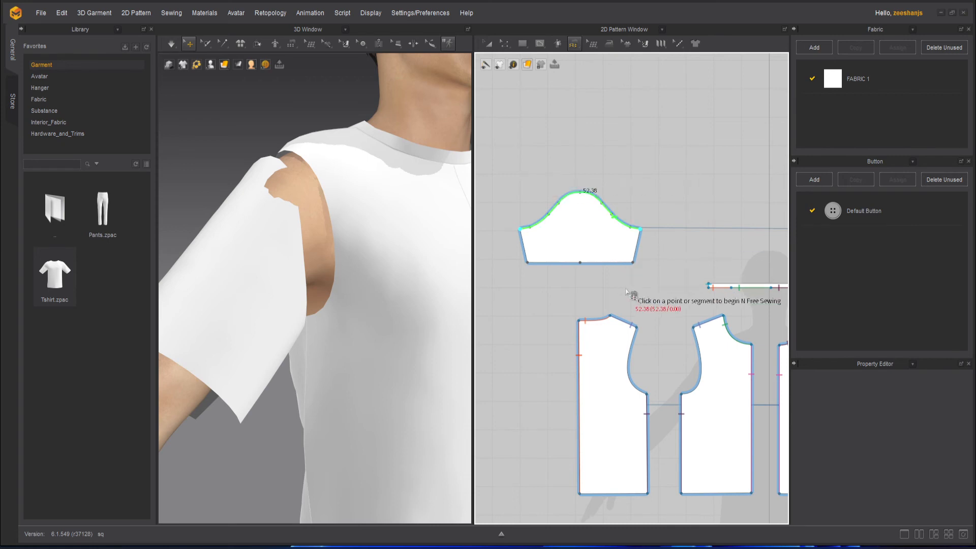
pyautogui.moveTo(683, 380)
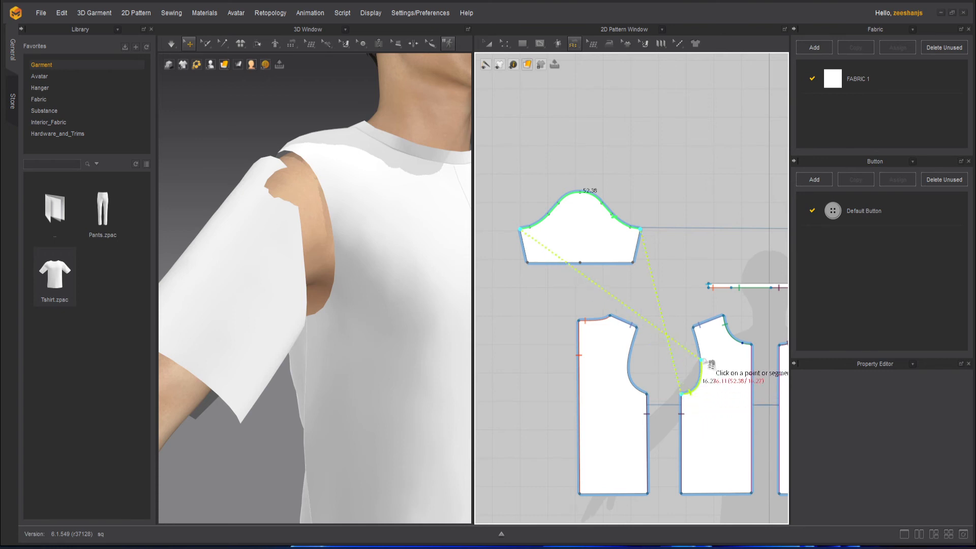
pyautogui.click(696, 378)
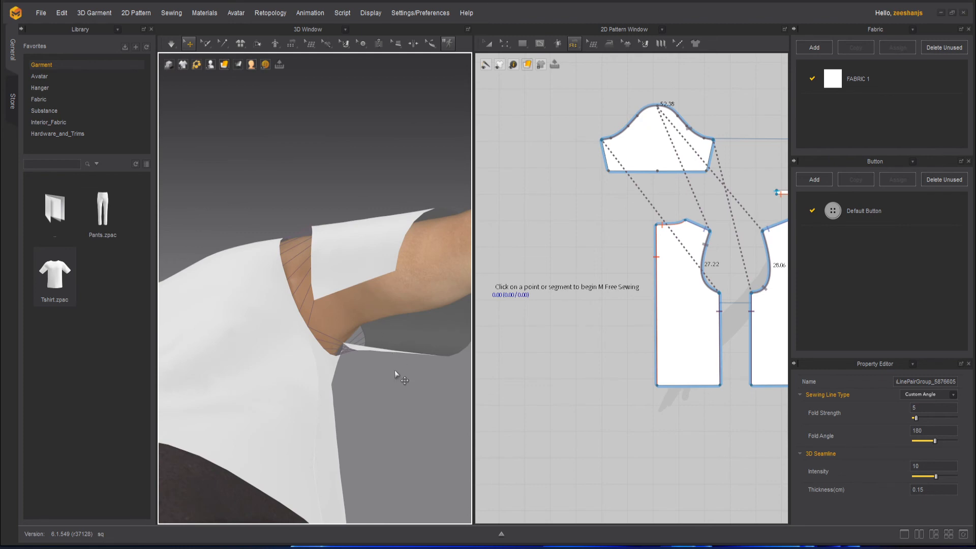
pyautogui.moveTo(402, 119)
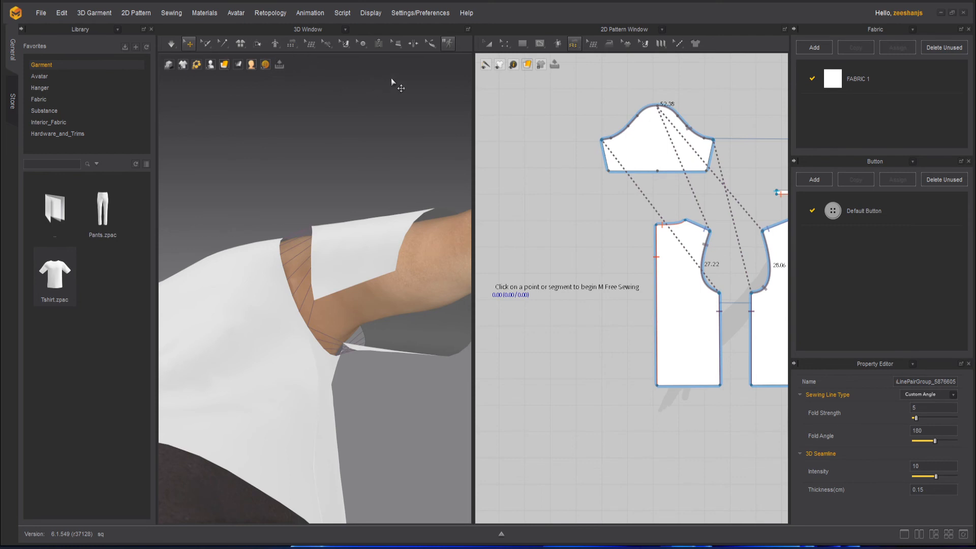
# Review the mirrored sleeve seams and show the whole garment in both views
pyautogui.click(291, 44)
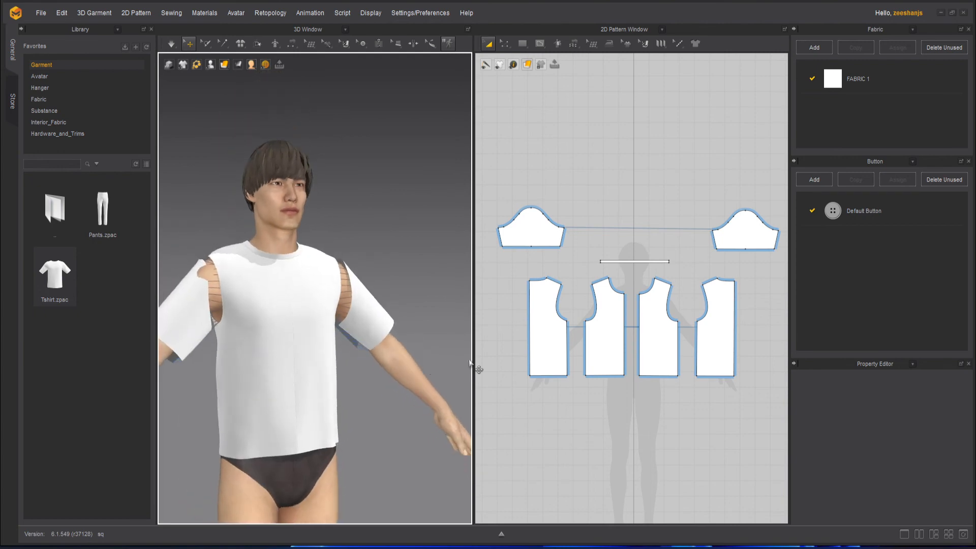
# Run the simulation at Normal (Default) quality so the sleeves drape
pyautogui.click(172, 43)
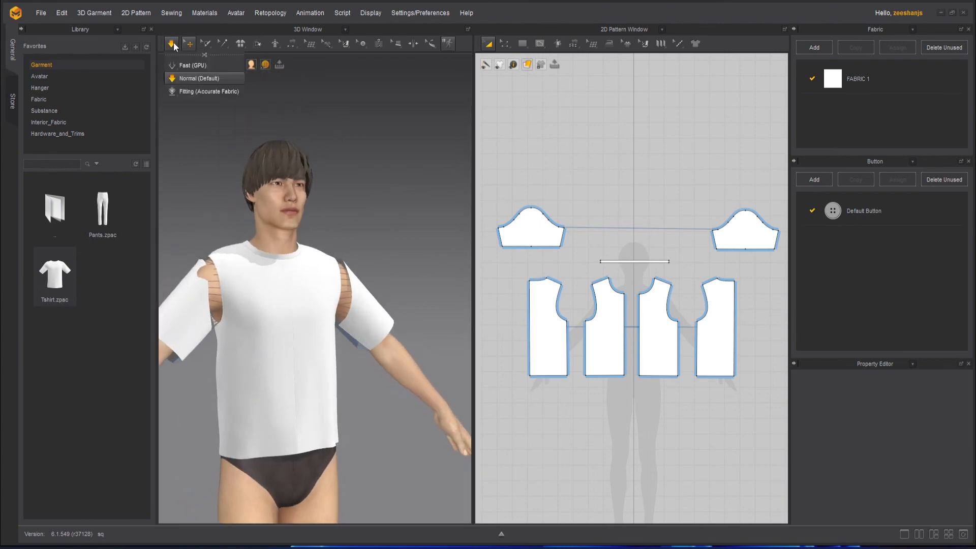
pyautogui.click(202, 78)
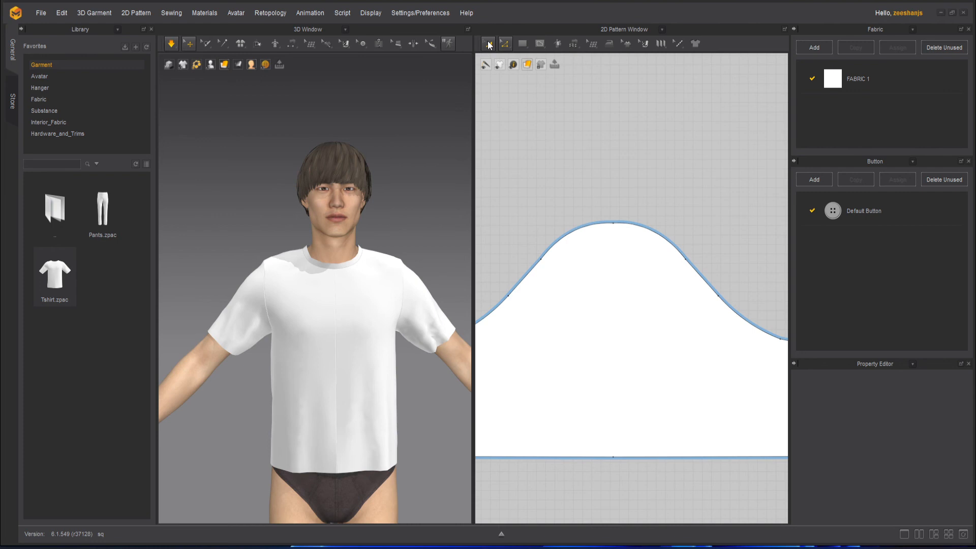
# Drag the sleeve cap's top point downward with Edit Pattern to reshape the curve
pyautogui.click(485, 42)
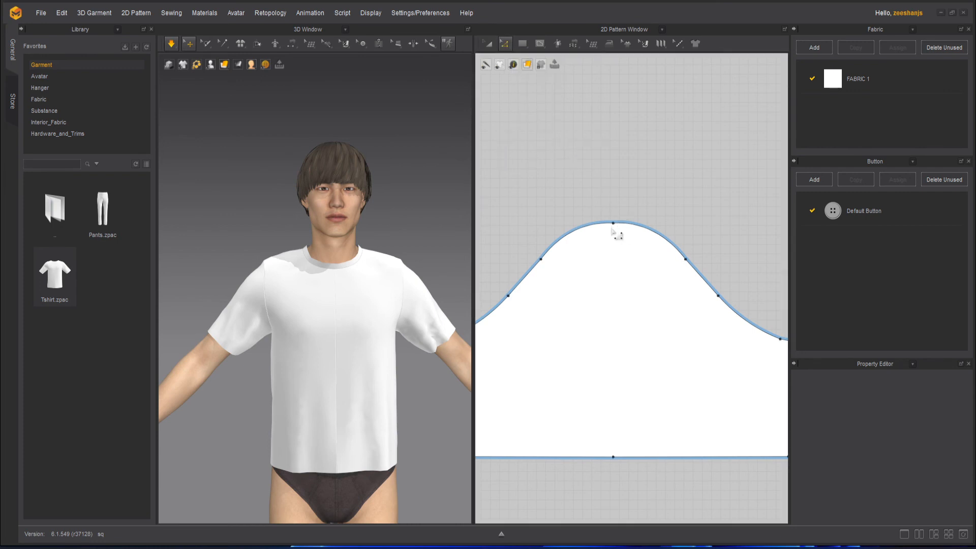
pyautogui.click(613, 222)
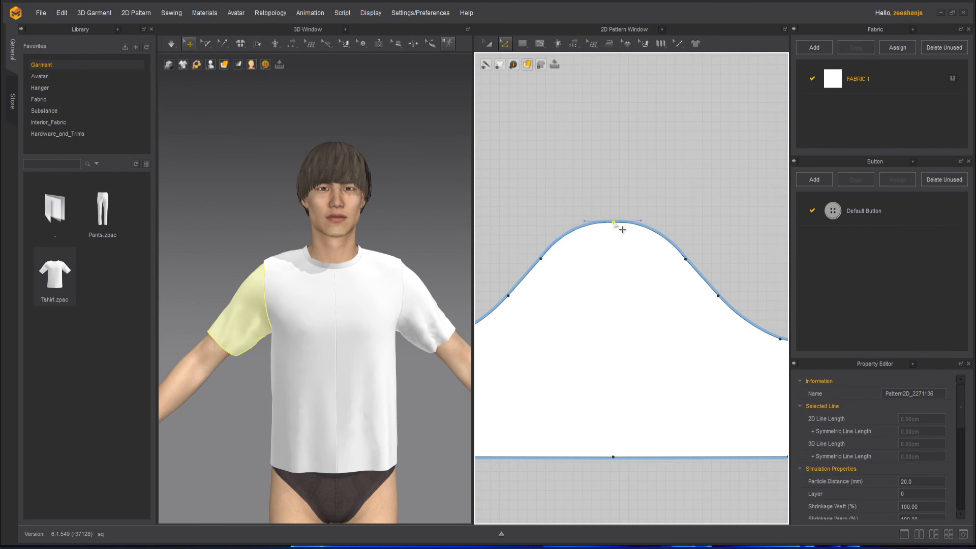
pyautogui.moveTo(613, 223); pyautogui.dragTo(622, 256)
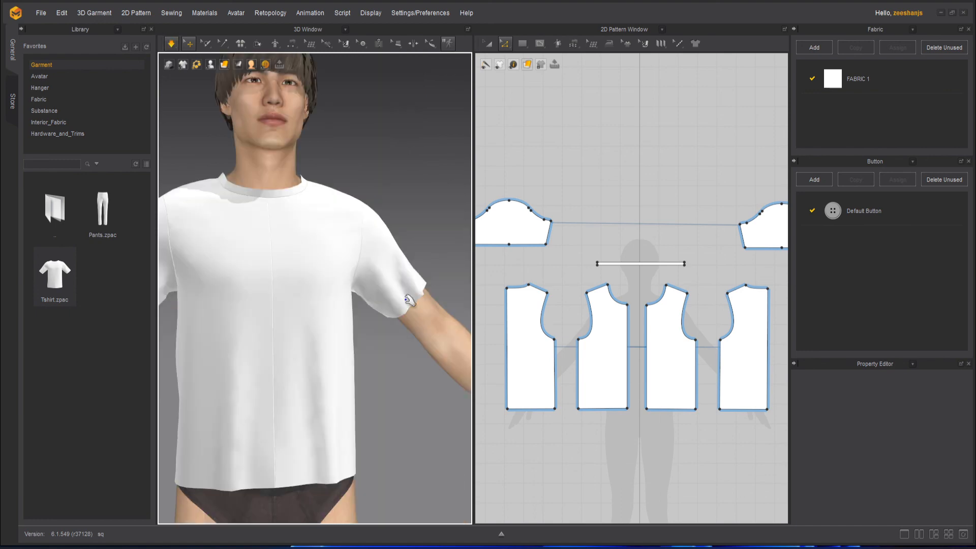
pyautogui.moveTo(405, 343)
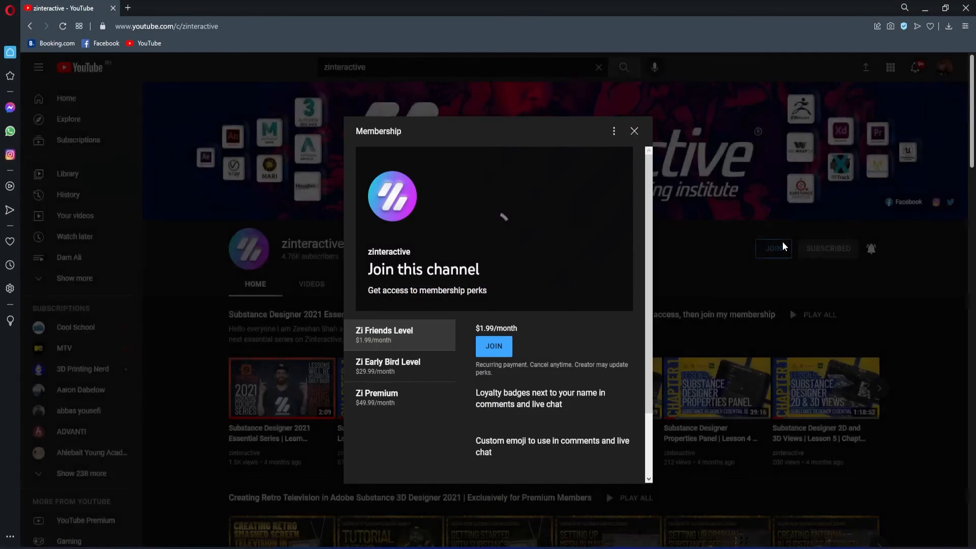
# Show the channel's Membership panel via the JOIN button
pyautogui.click(387, 366)
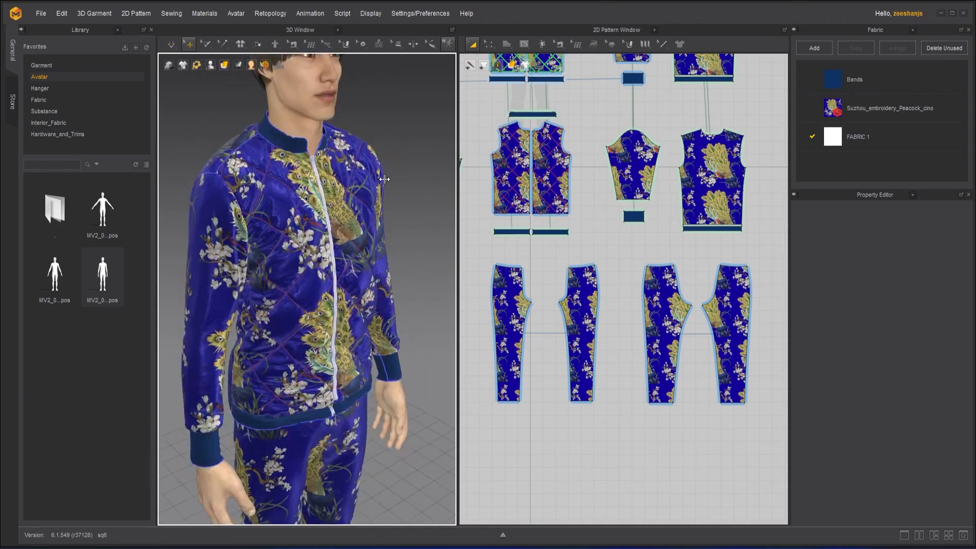
# Browse for a .sbsar Substance material in the Fabric Property Editor, then cancel
pyautogui.click(879, 166)
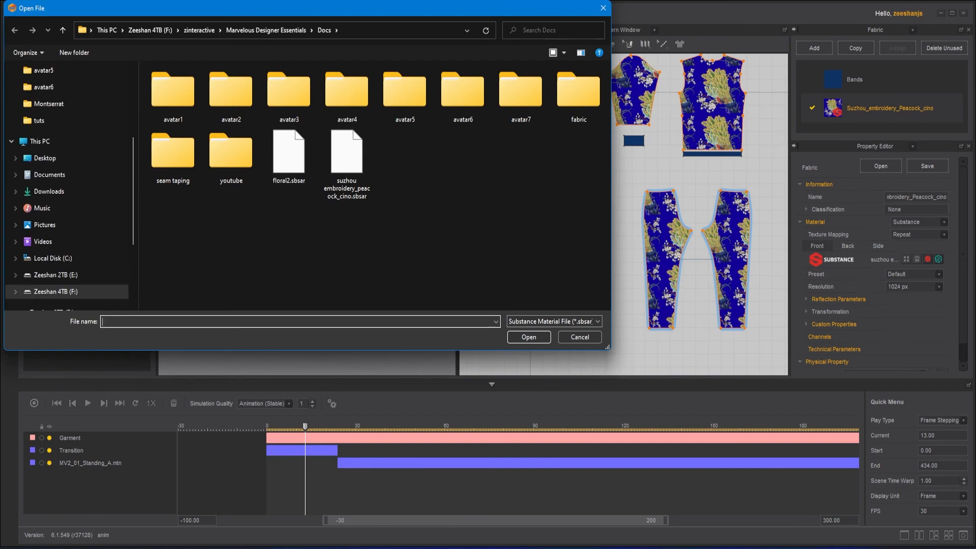
pyautogui.click(578, 336)
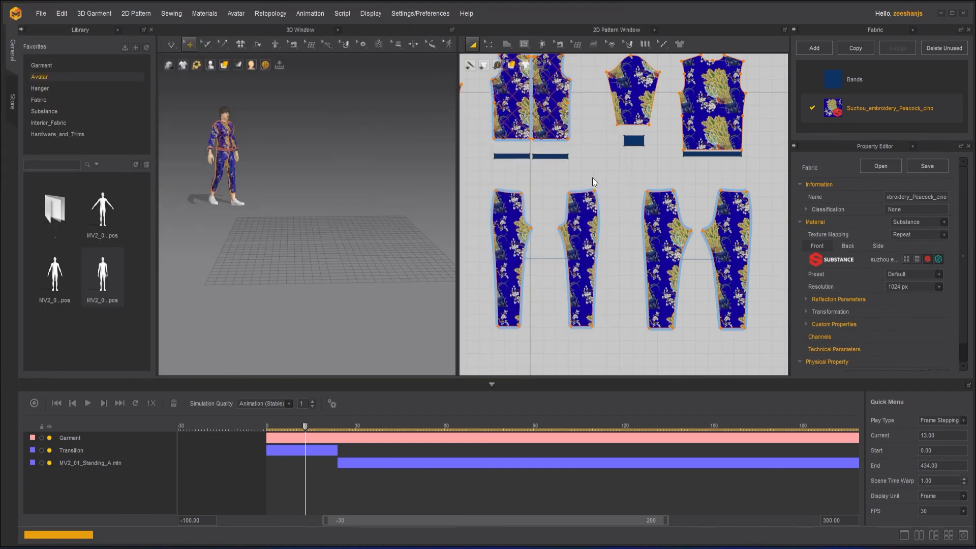